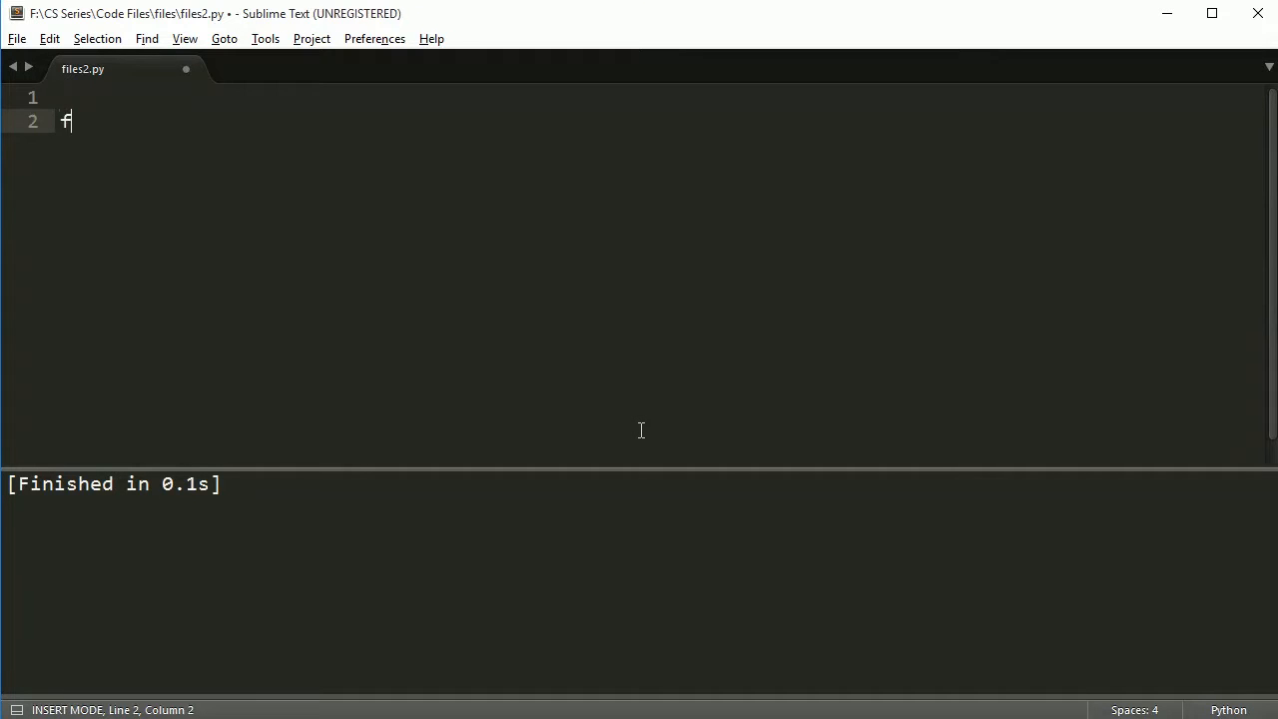
Step: Add file_handle = open('output.txt', 'w') and file_handle.close(), then save to create output.txt
type("ile_handle =")
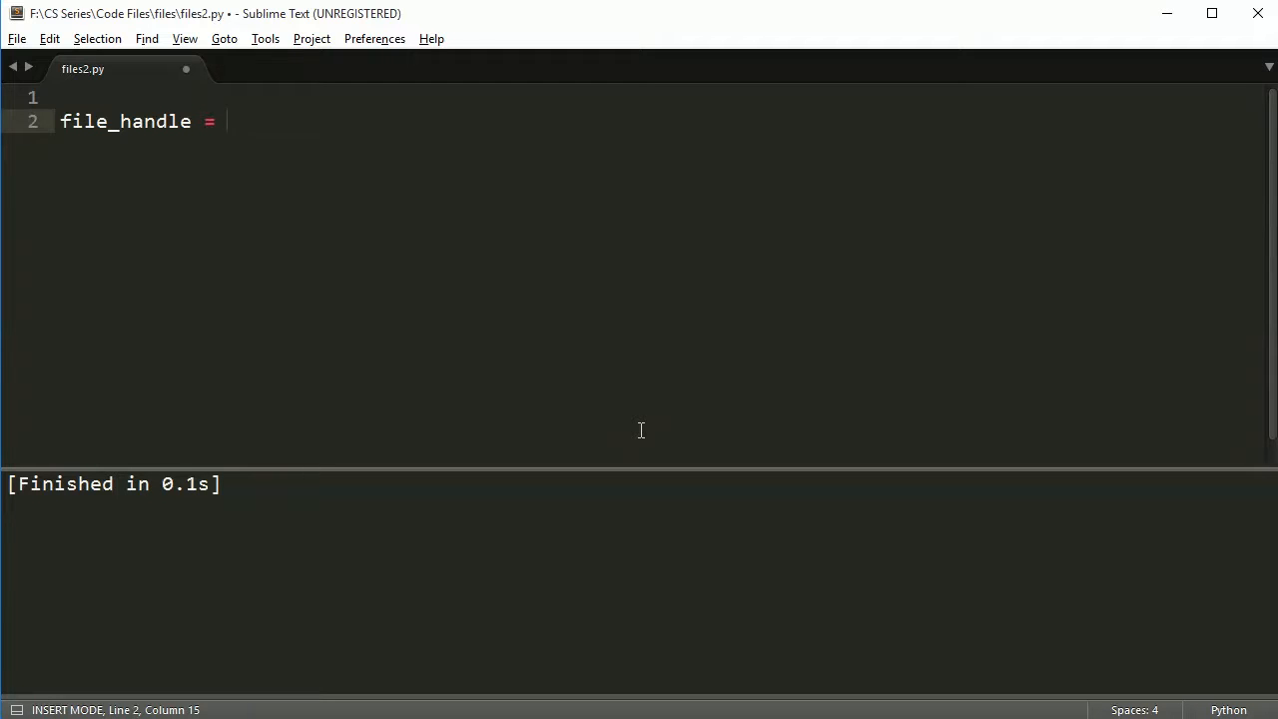
type("open('')")
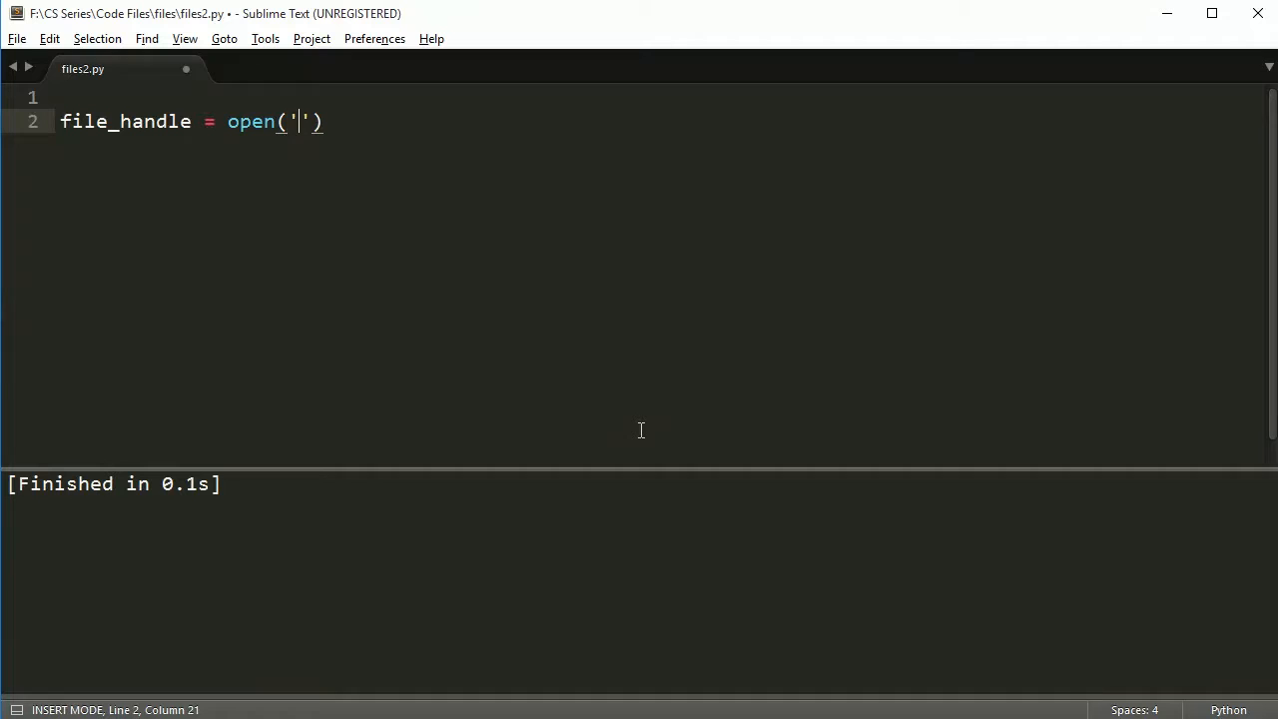
type("out")
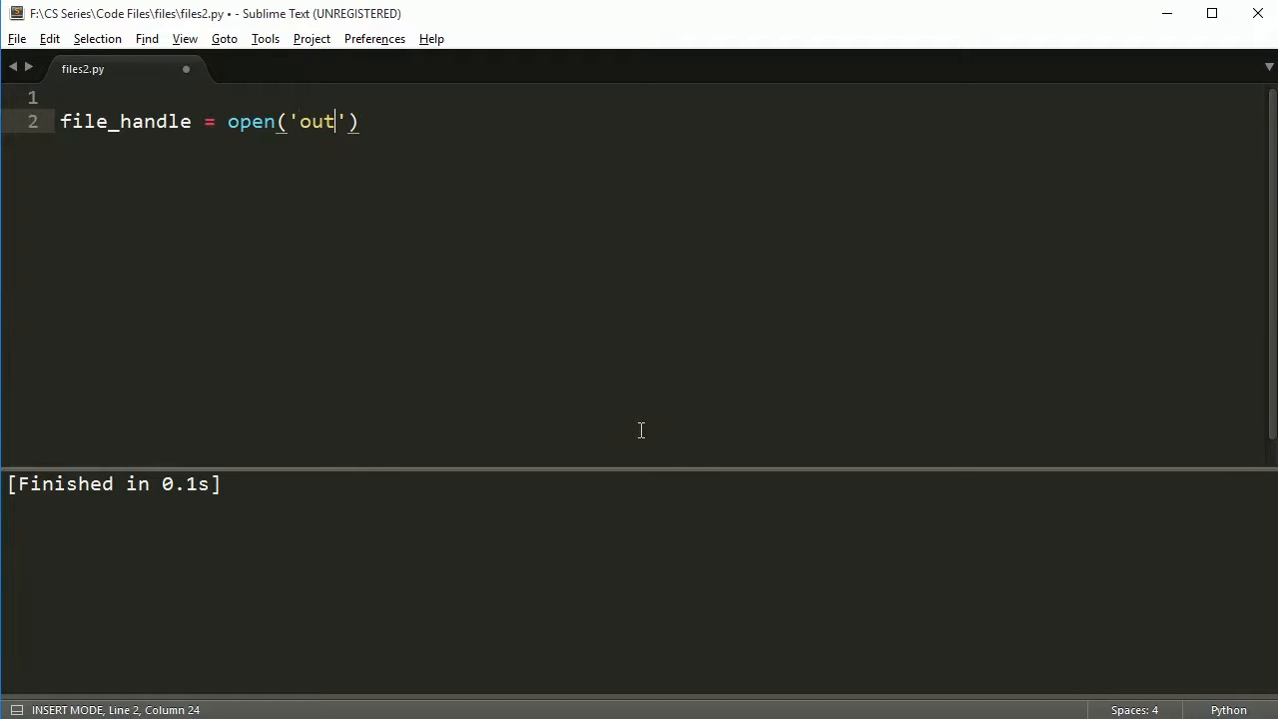
type("put.txt',")
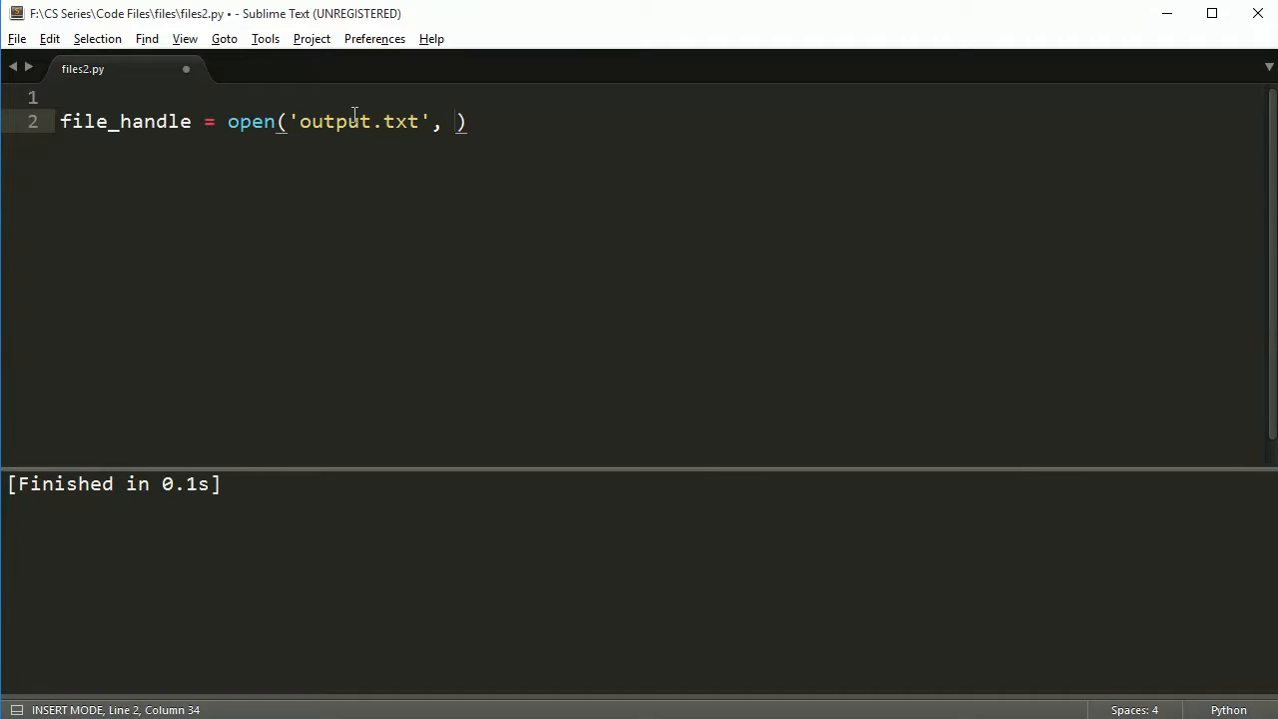
type("'w'")
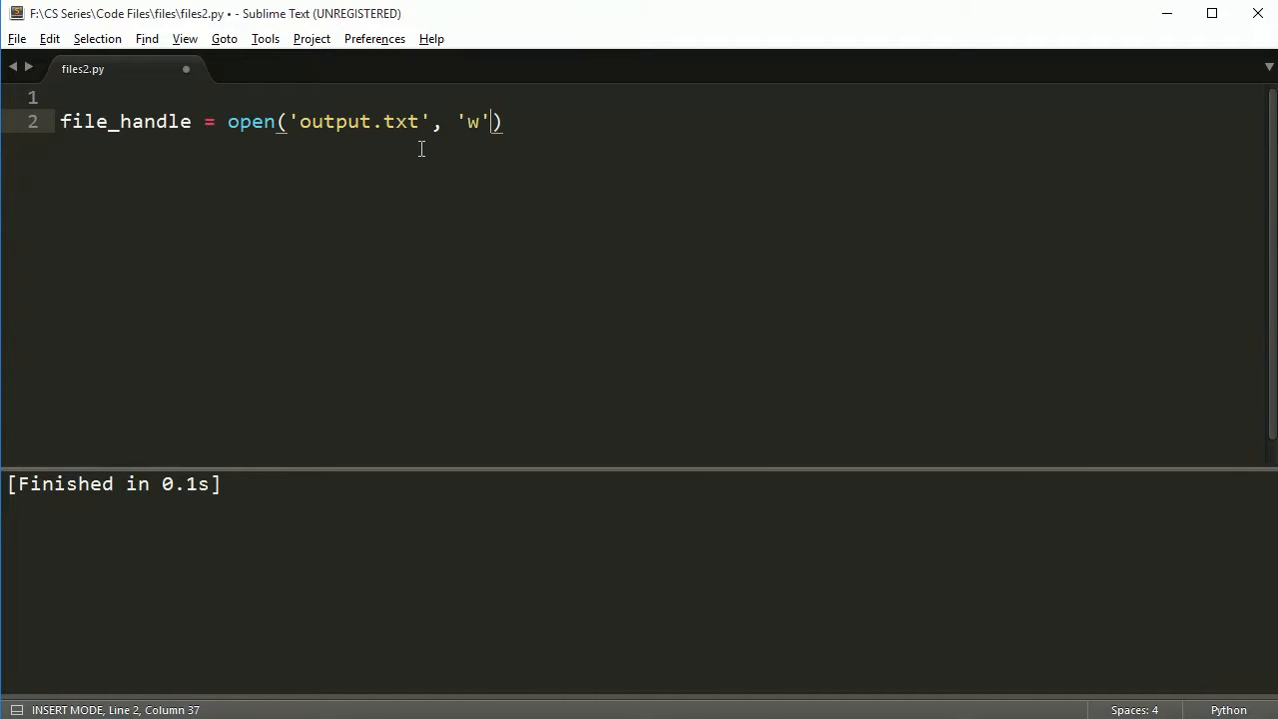
key("enter")
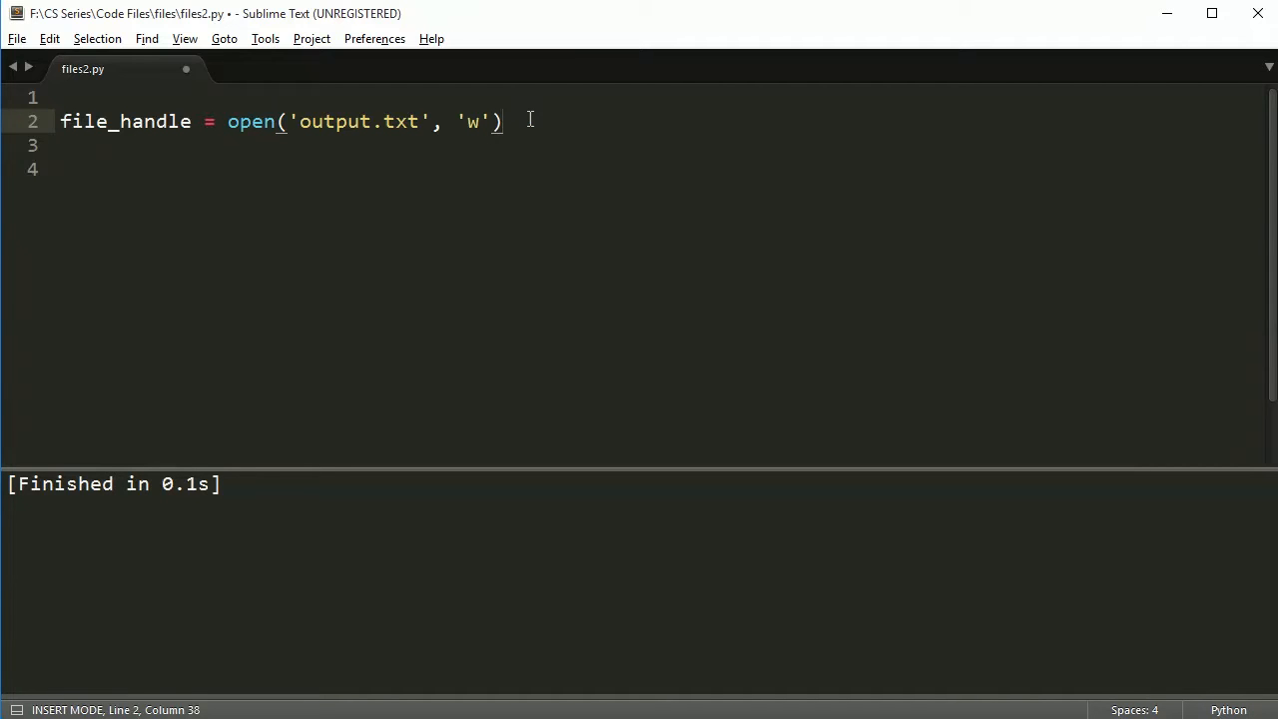
type("file_handle.close()")
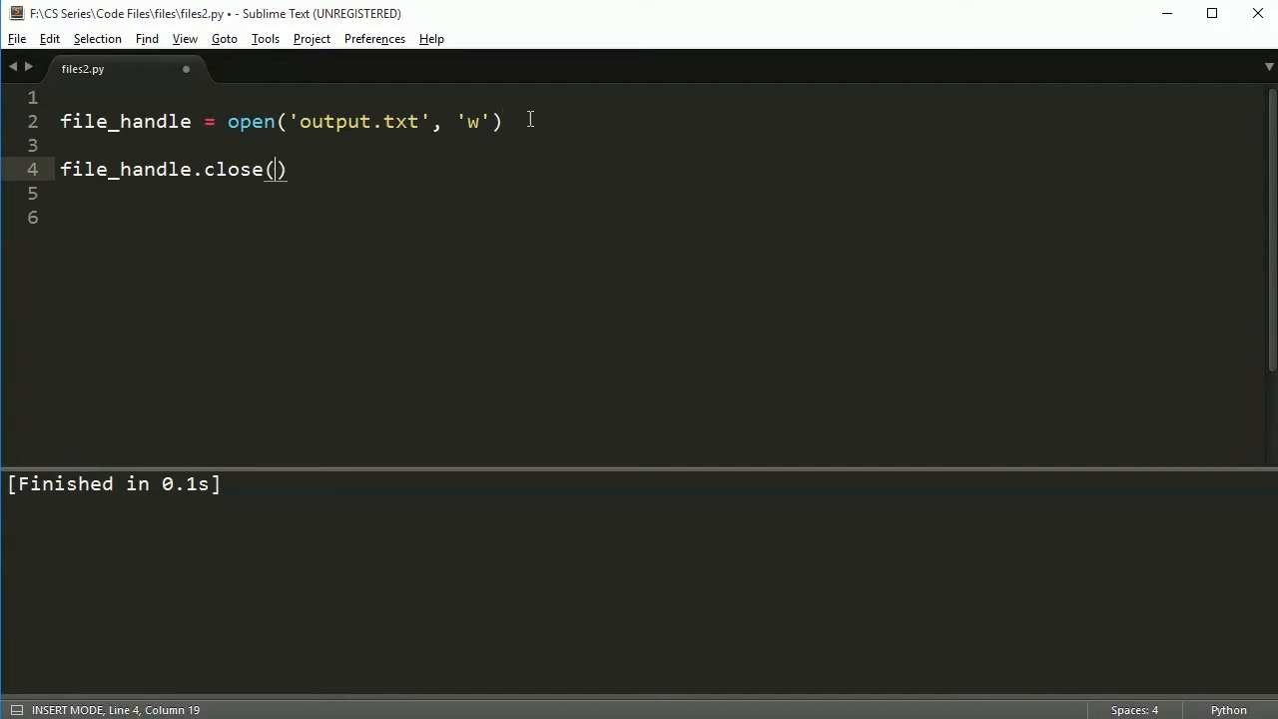
key("ctrl+s")
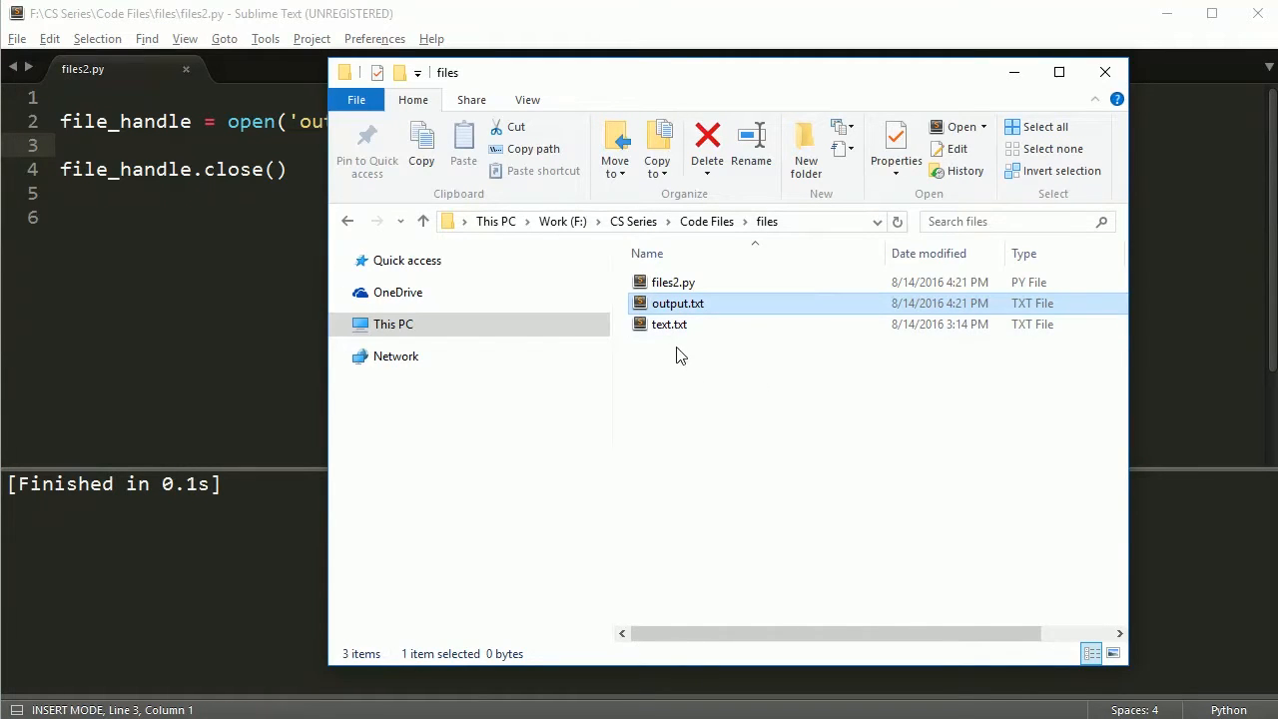
mouse_move(675, 304)
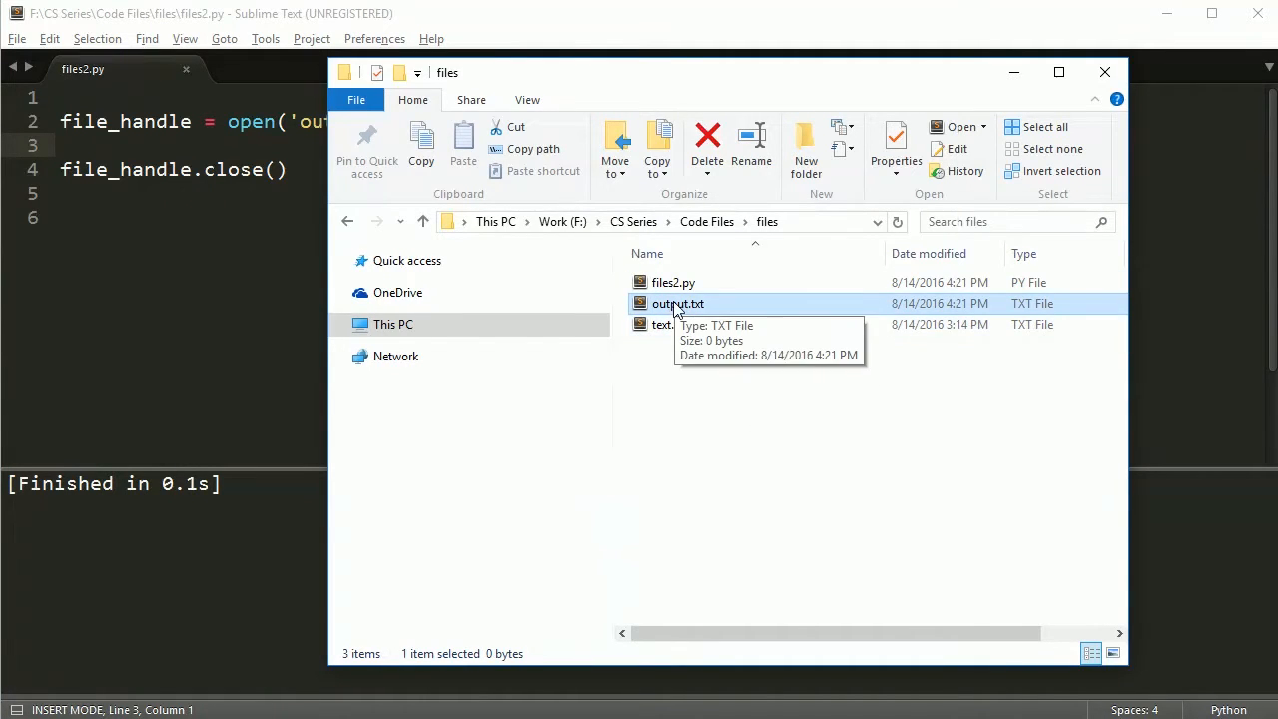
Step: Open the empty output.txt from the files folder in File Explorer
double_click(675, 303)
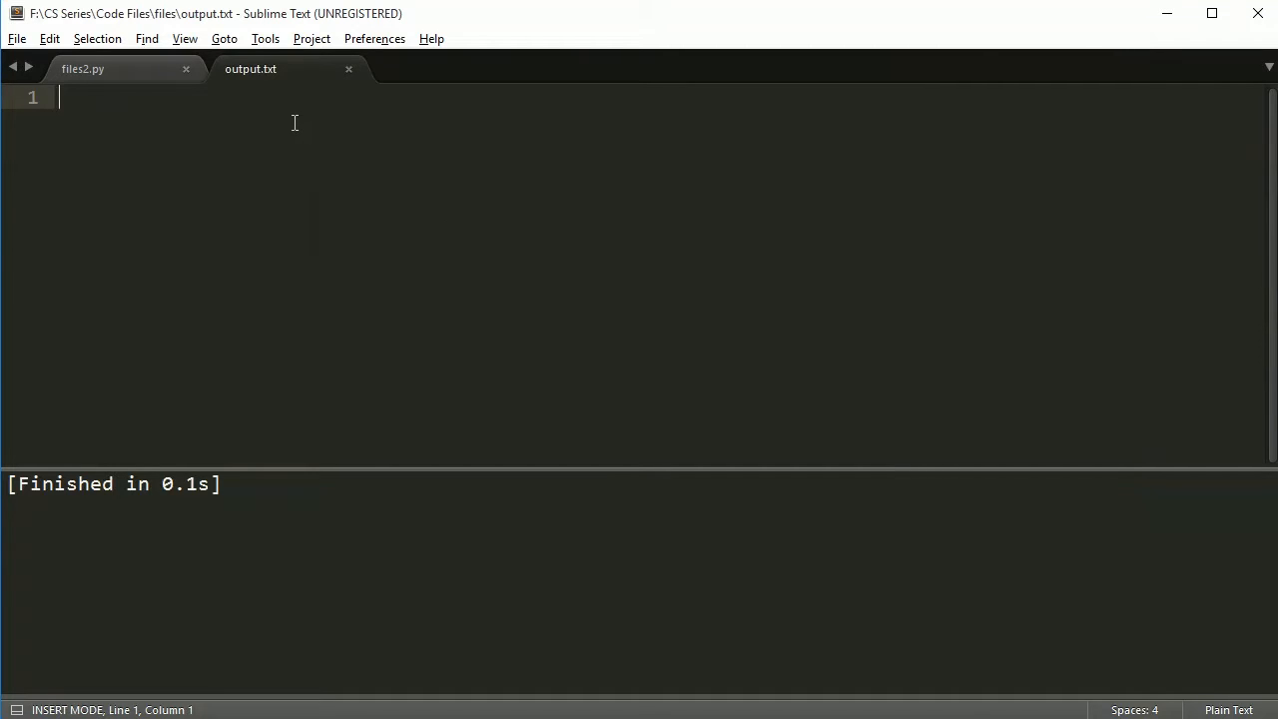
Step: Add file_handle.write('Hi!') to files2.py, save, and check output.txt
left_click(86, 70)
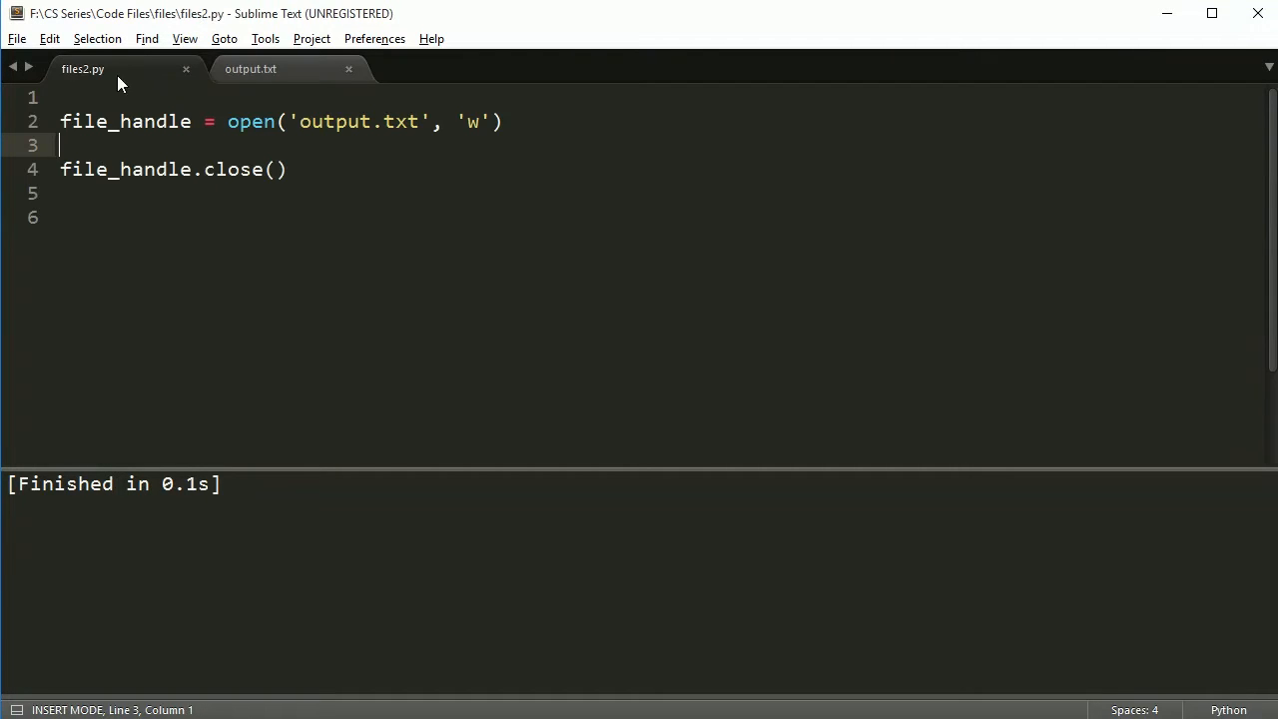
type("file_handle.")
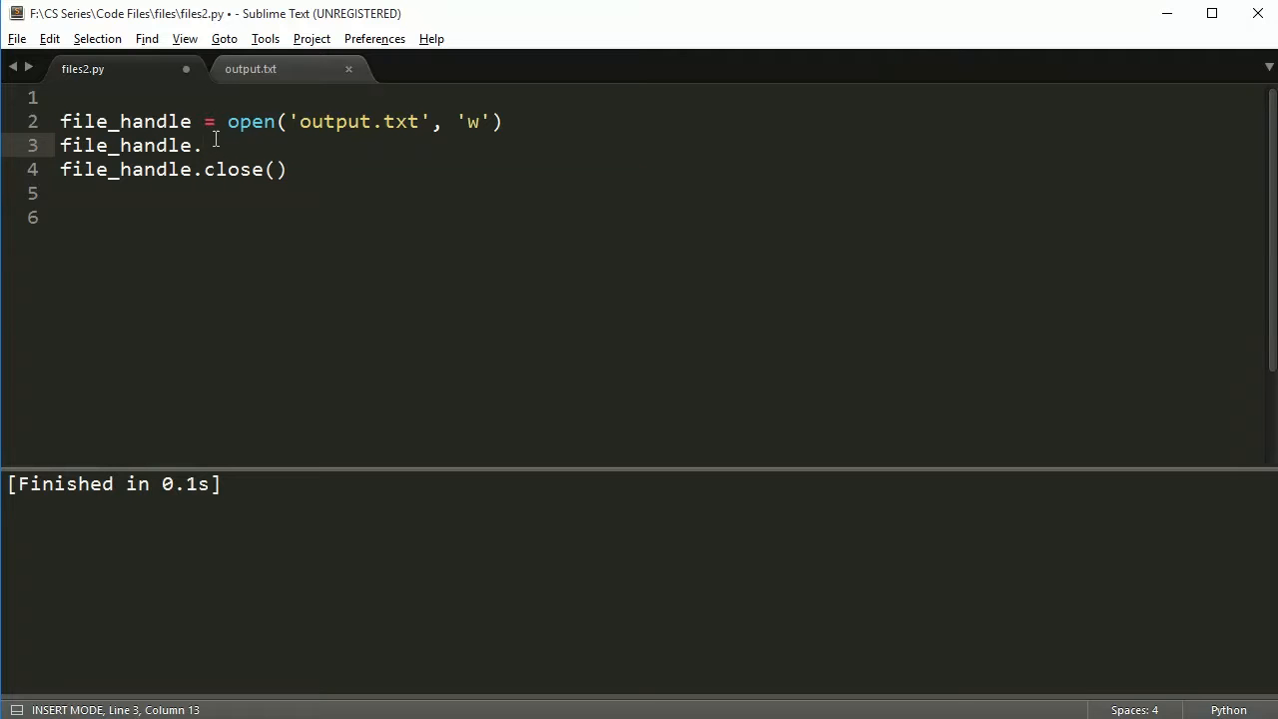
type("w")
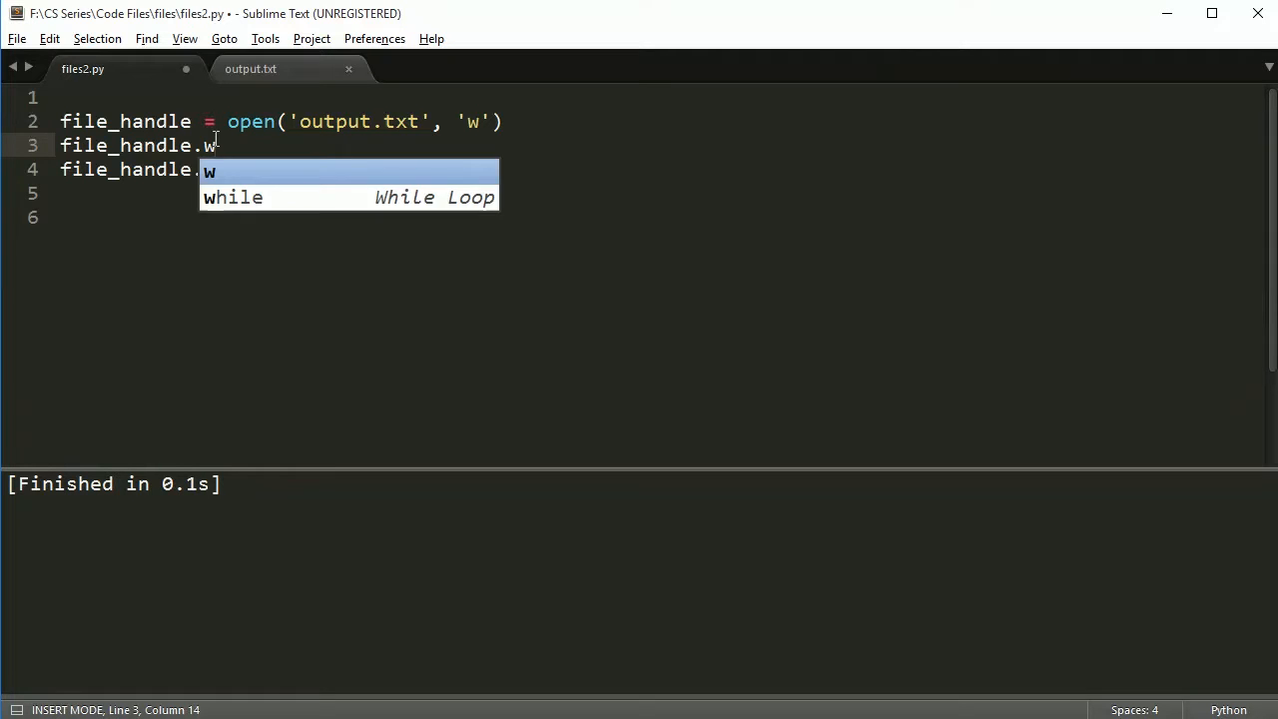
type("rite('')")
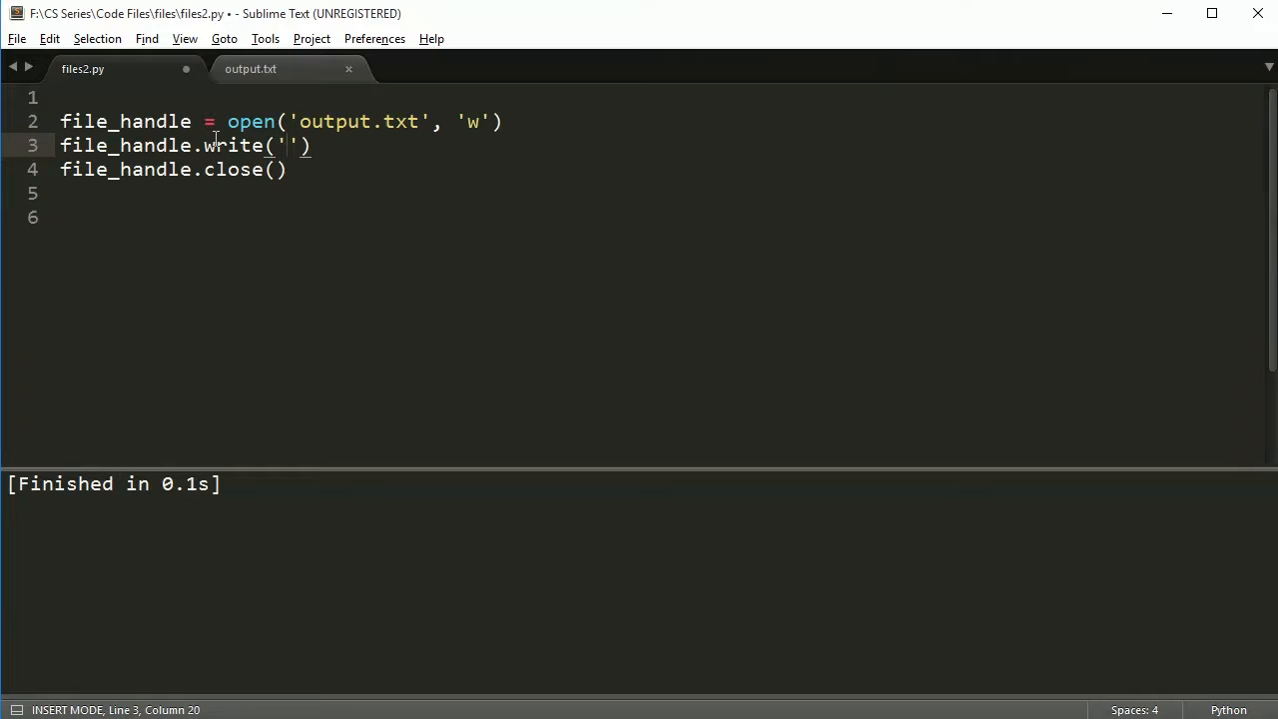
type("Hi!")
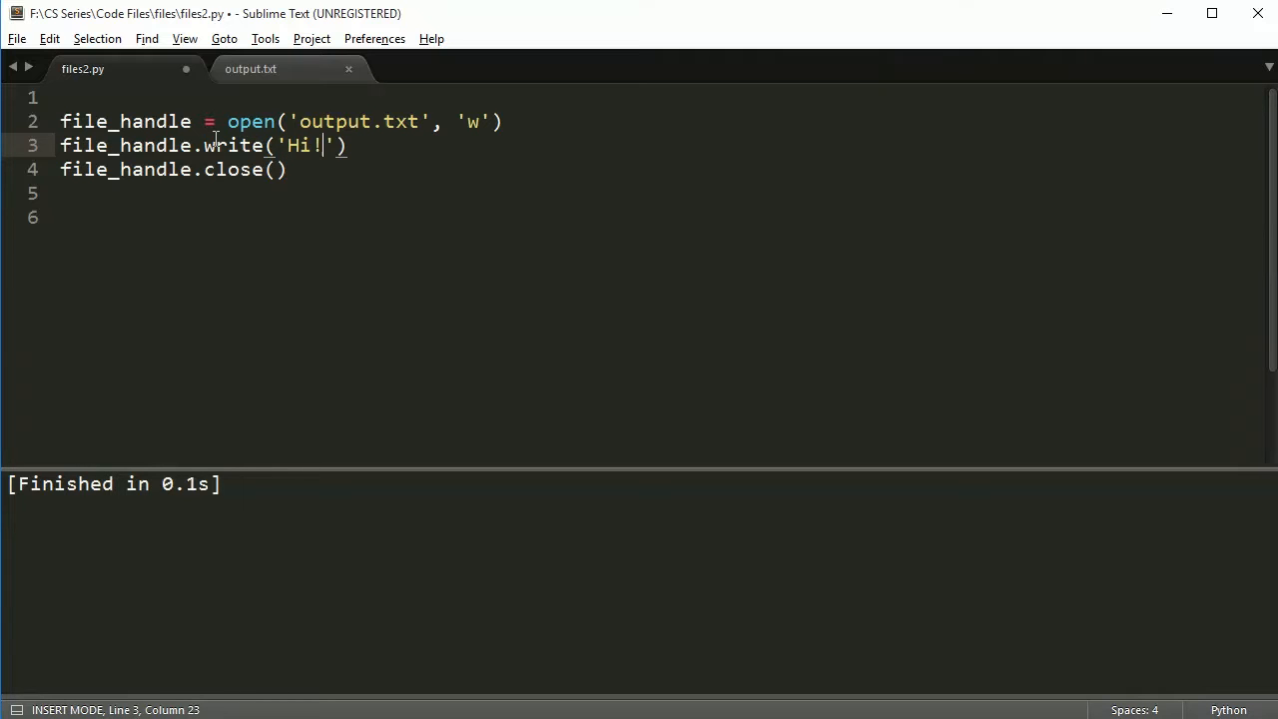
key("ctrl+s")
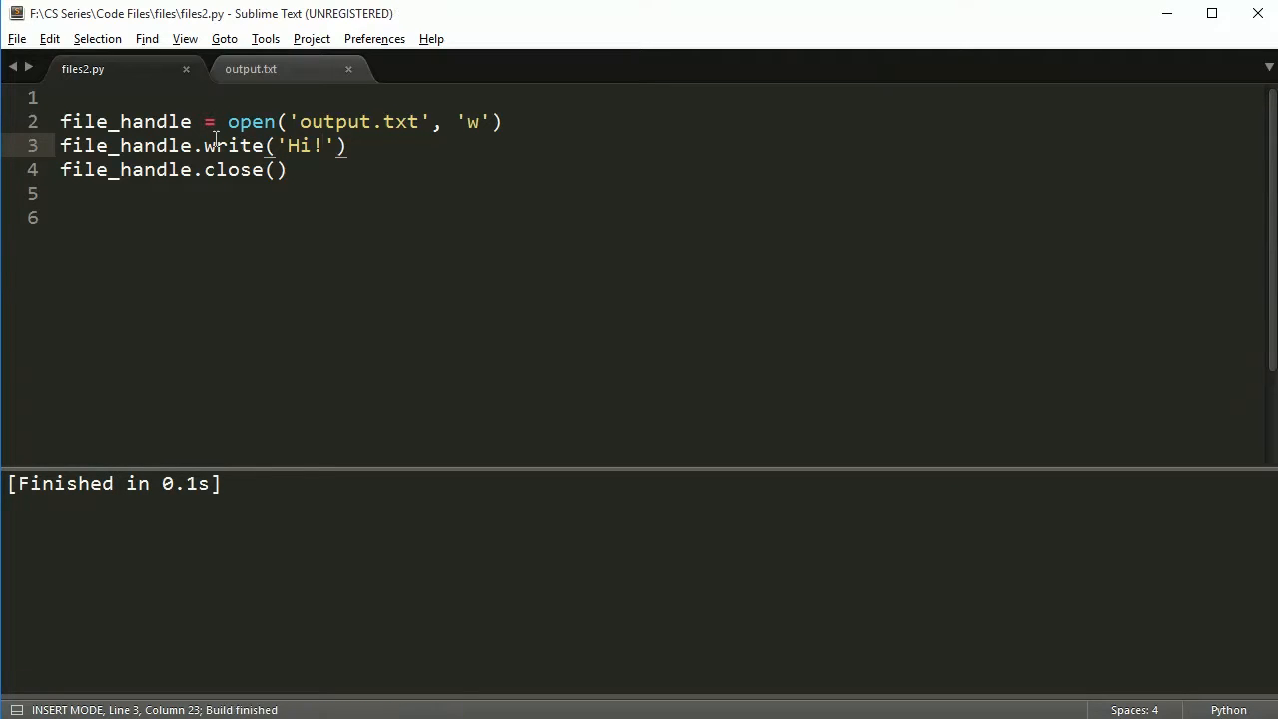
left_click(262, 70)
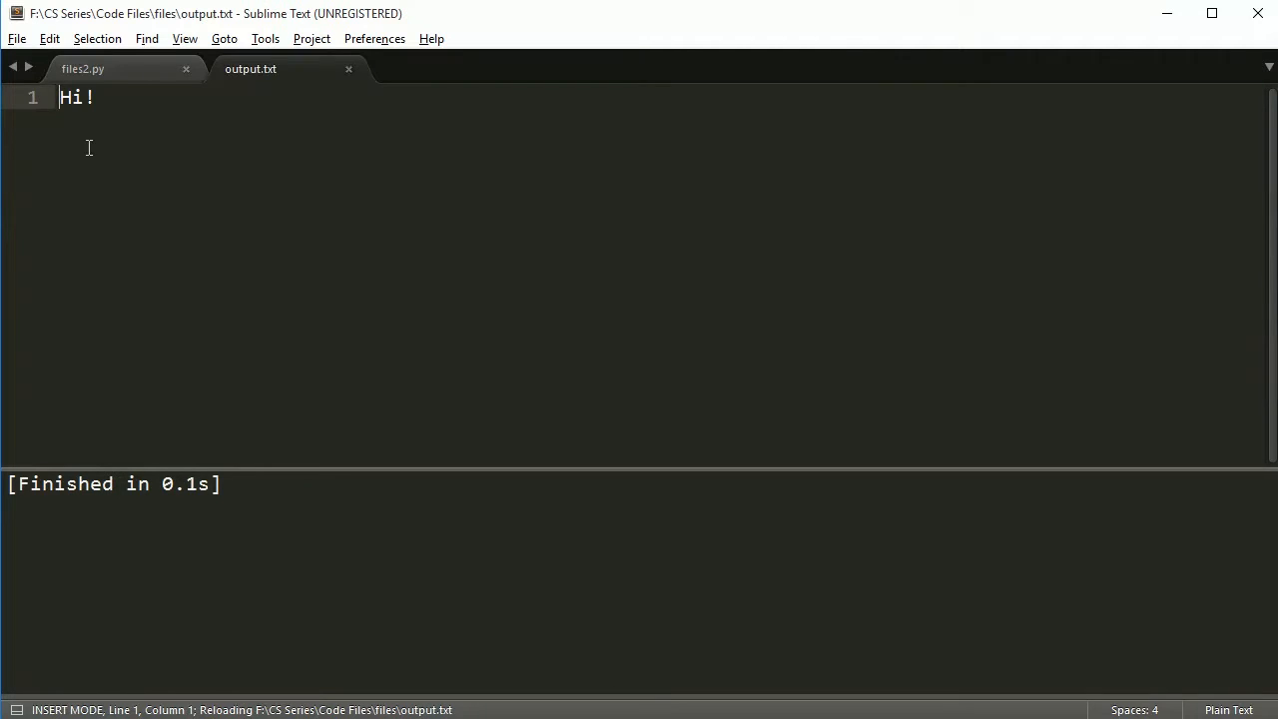
Step: Add a second write("What?") call and view output.txt showing Hi!What? on one line
left_click(98, 70)
type("file_handle")
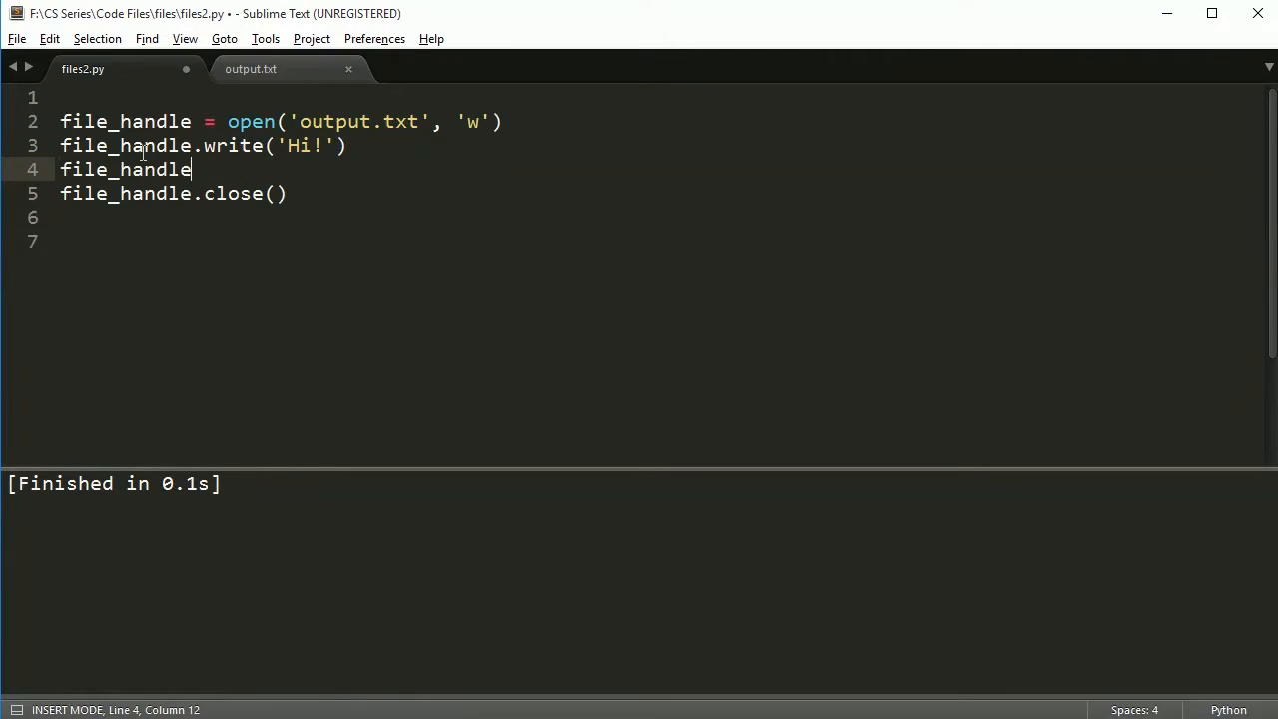
type(".write(\"\")")
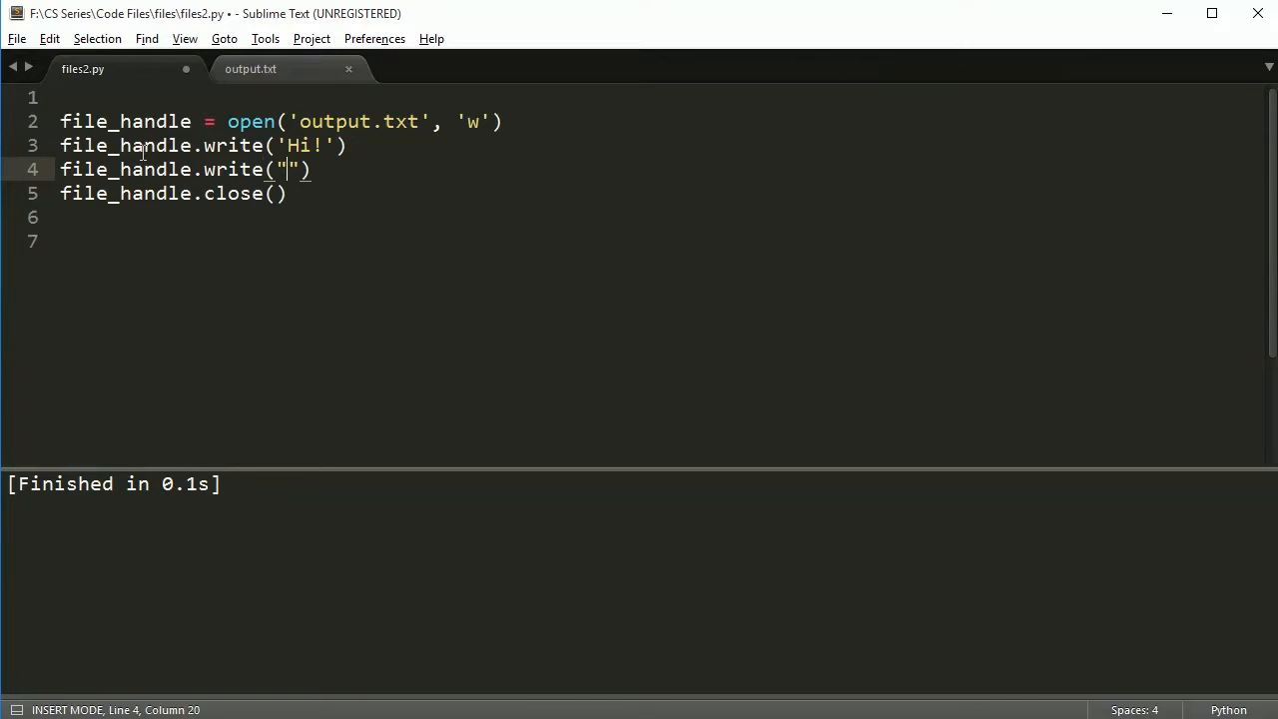
type("What?")
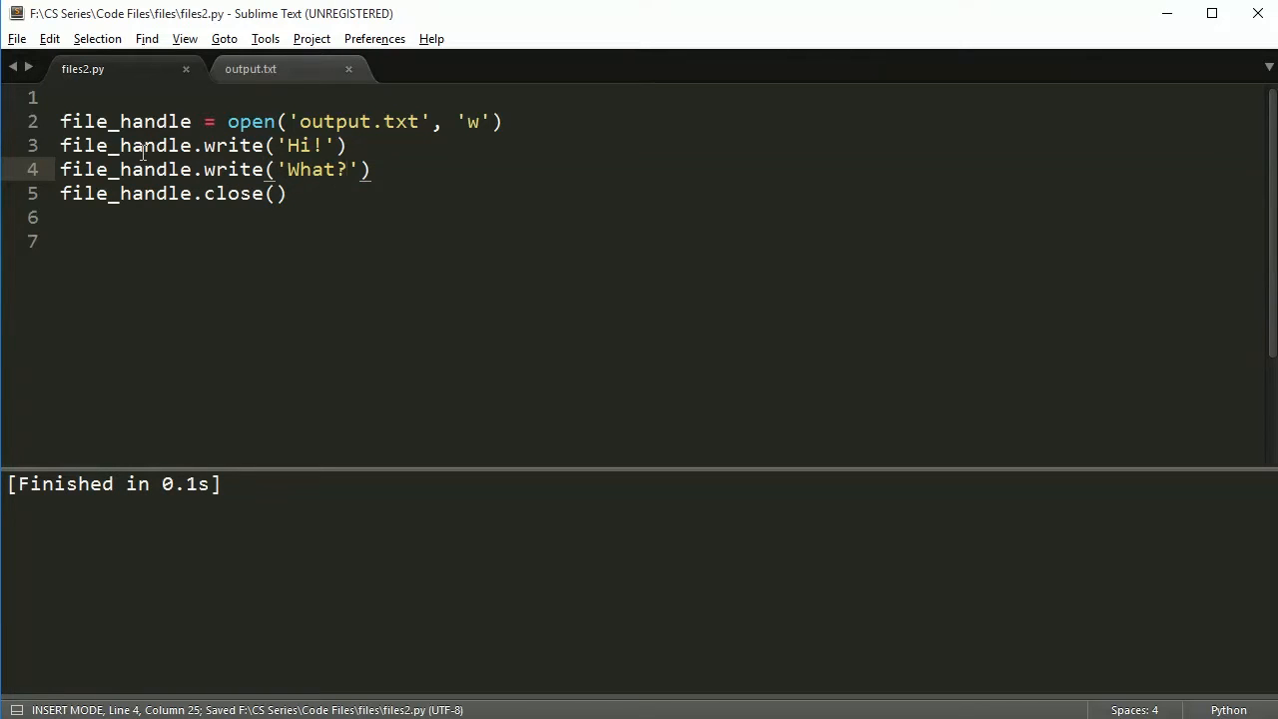
left_click(250, 70)
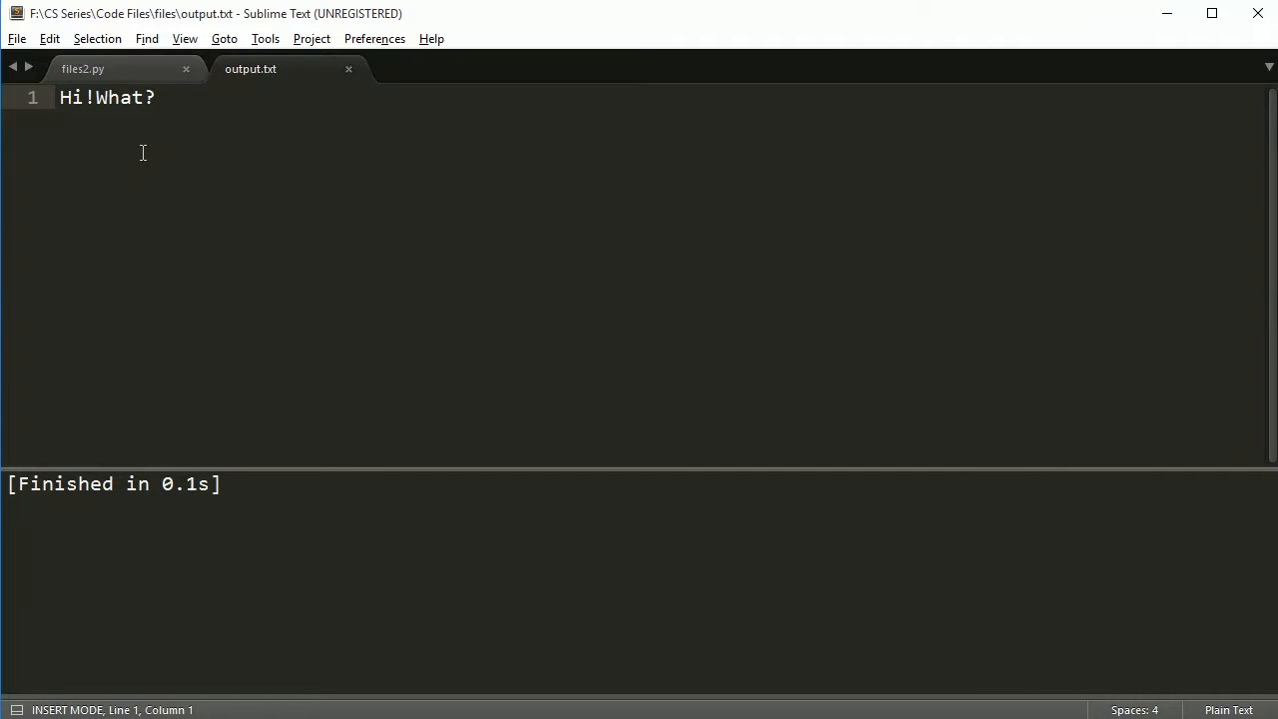
mouse_move(123, 100)
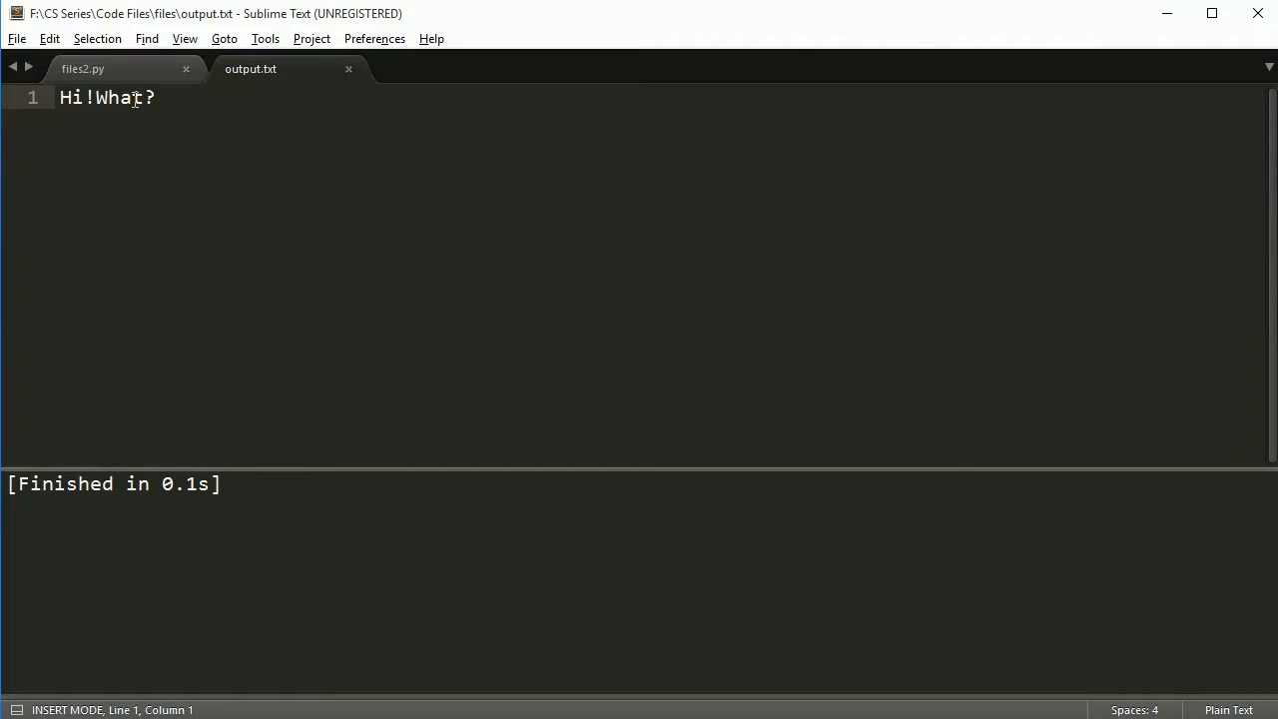
Step: Append \n to the write calls so Hi!, What? and How? land on separate lines in output.txt
left_click(96, 72)
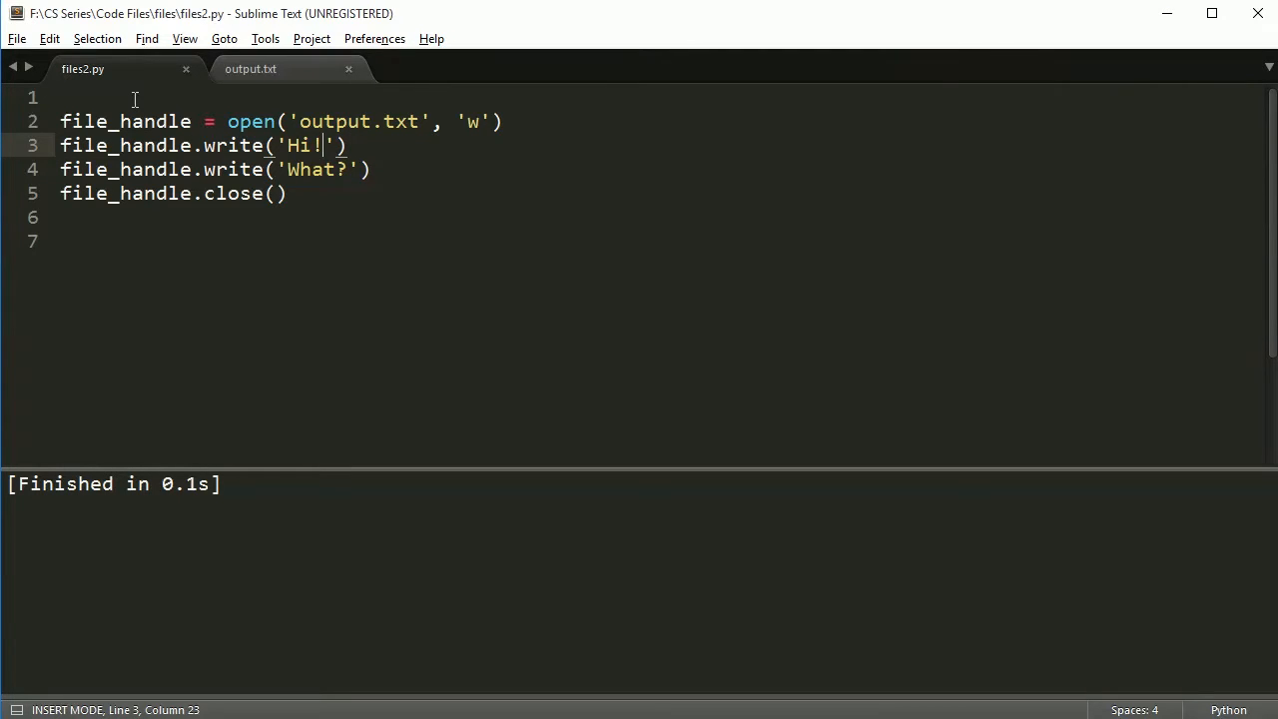
type("\\n")
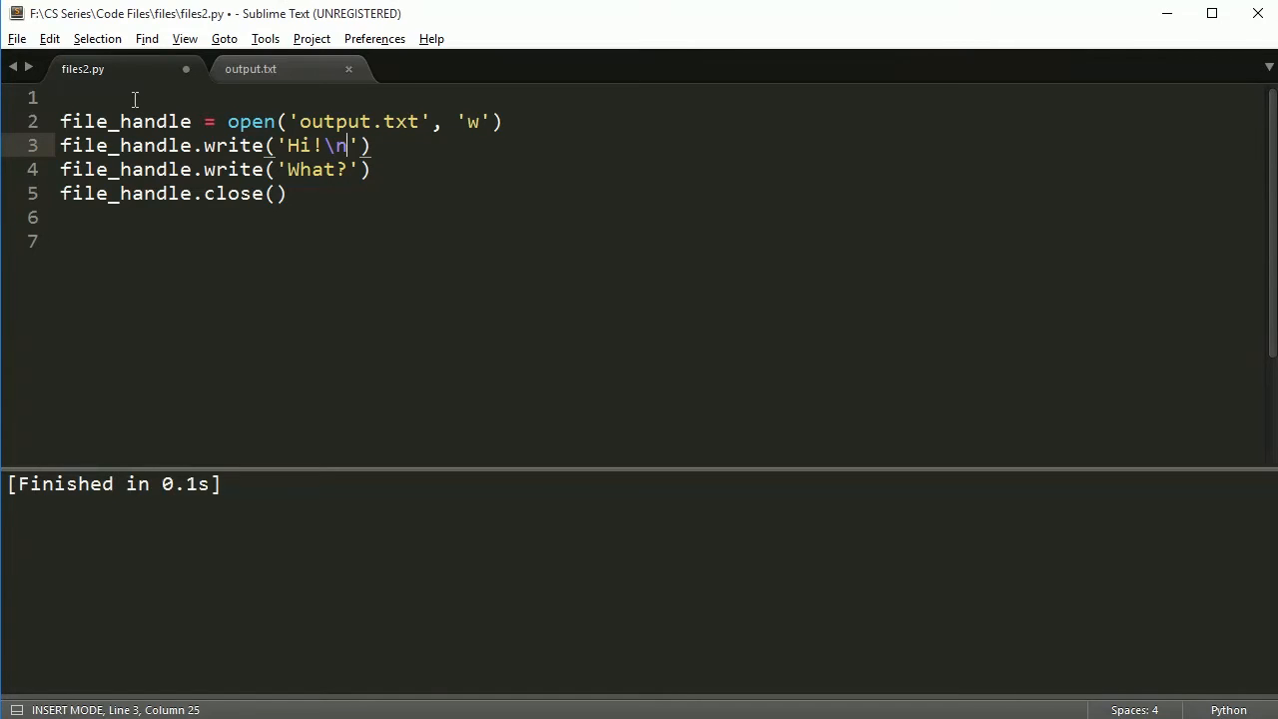
key("ctrl+s")
type("file_handle.write('How?")
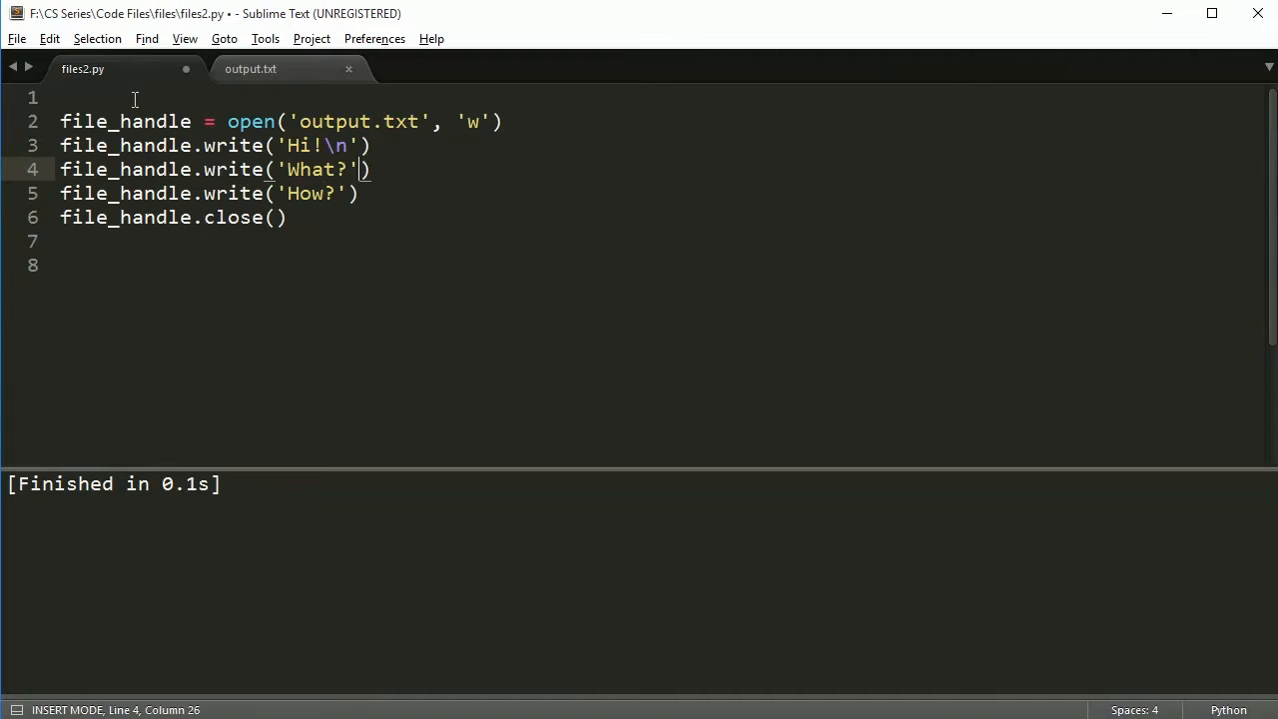
type("\\n")
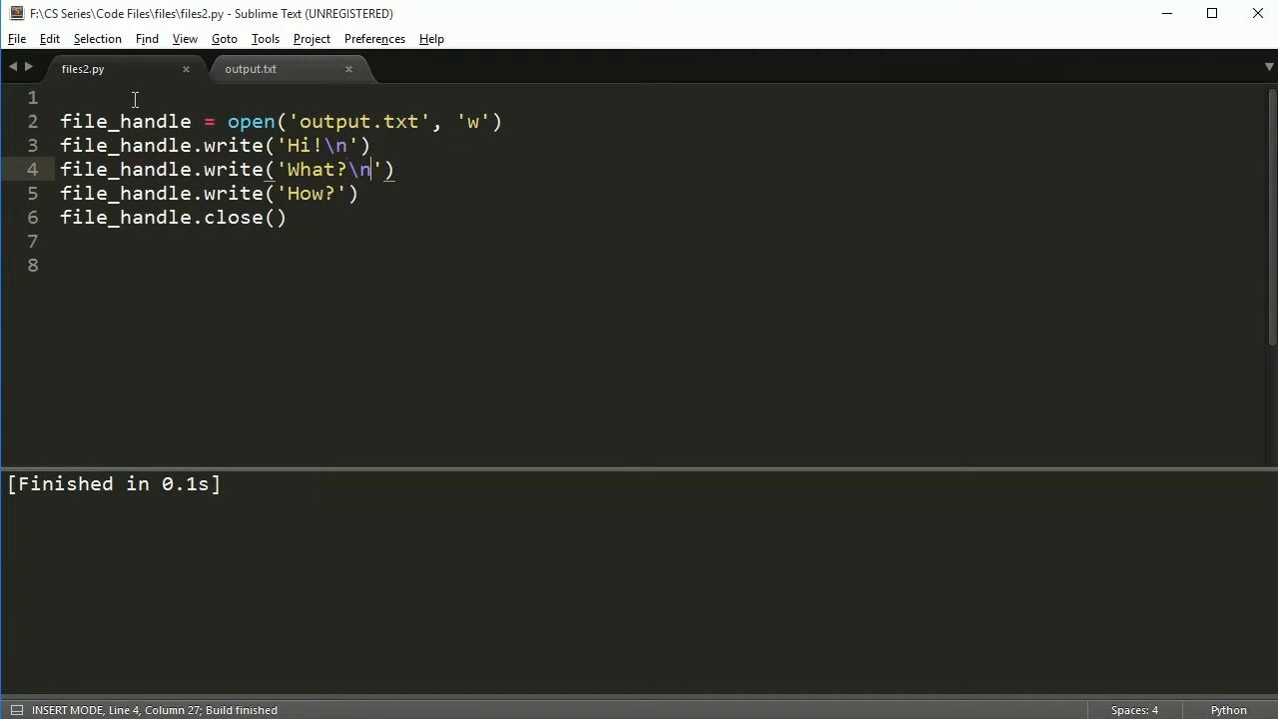
left_click(272, 70)
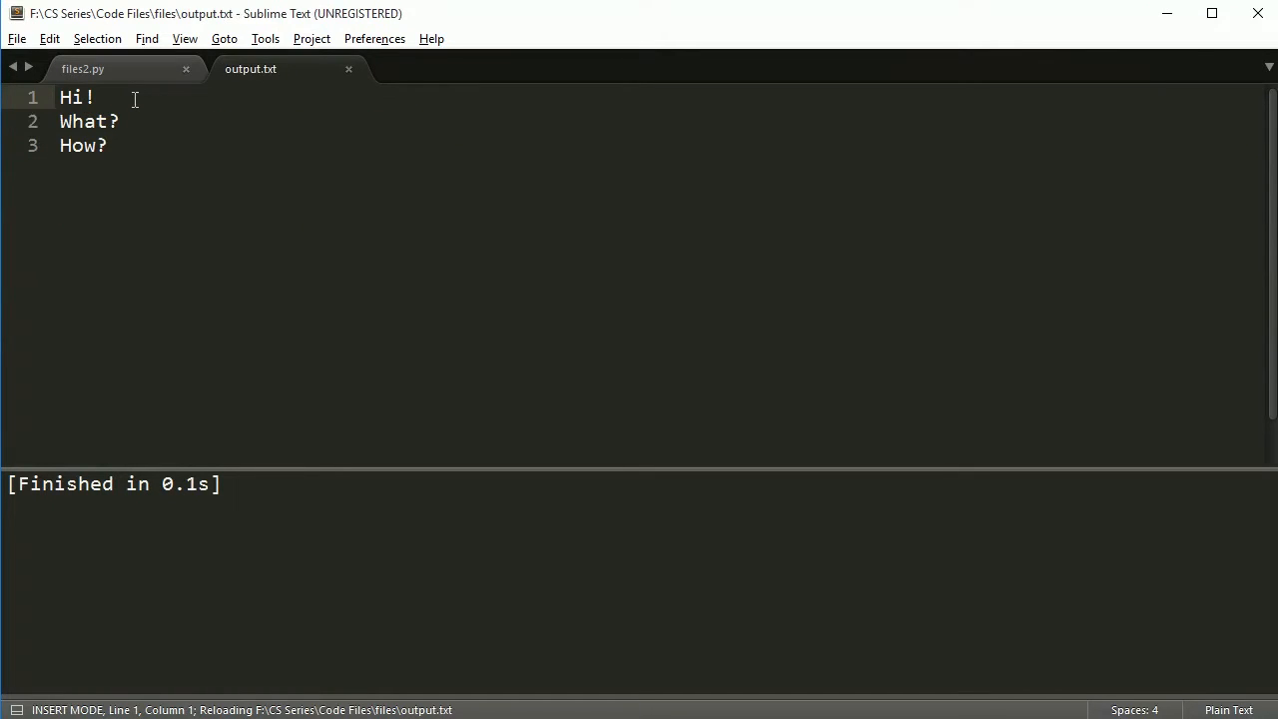
left_click(82, 72)
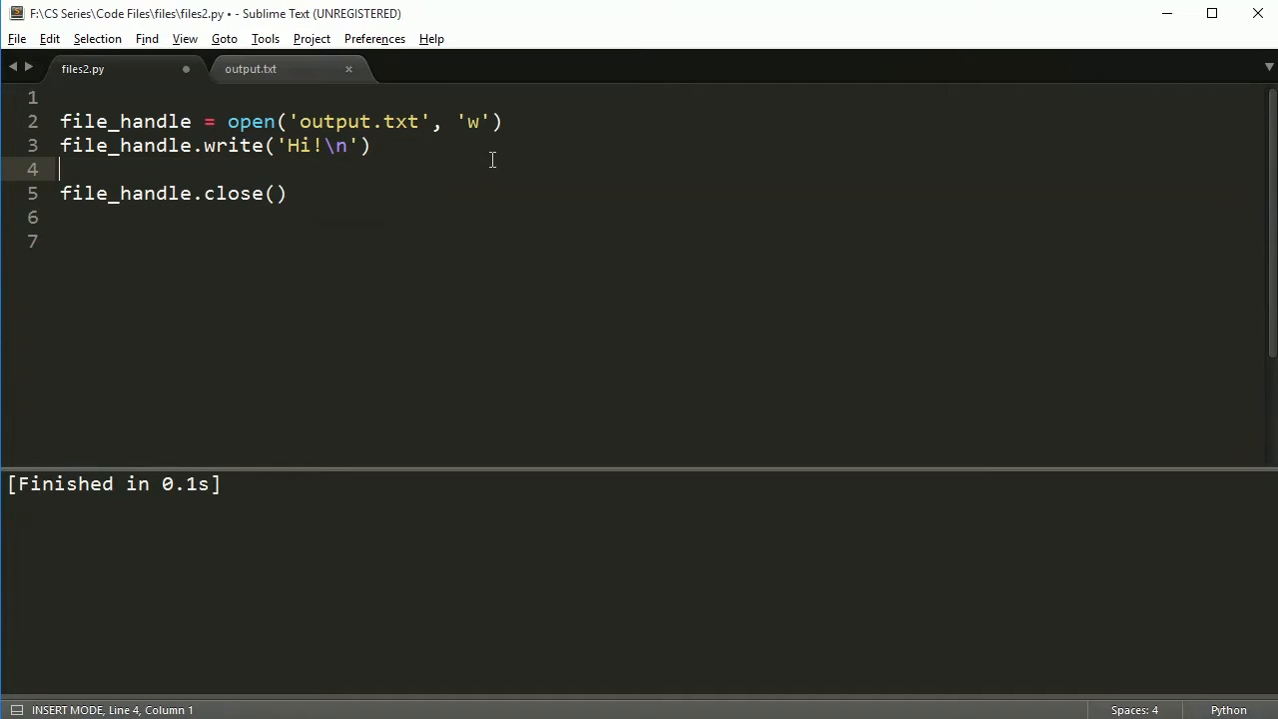
Step: Check output.txt after trimming the script, confirming it holds only Hi!
left_click(257, 70)
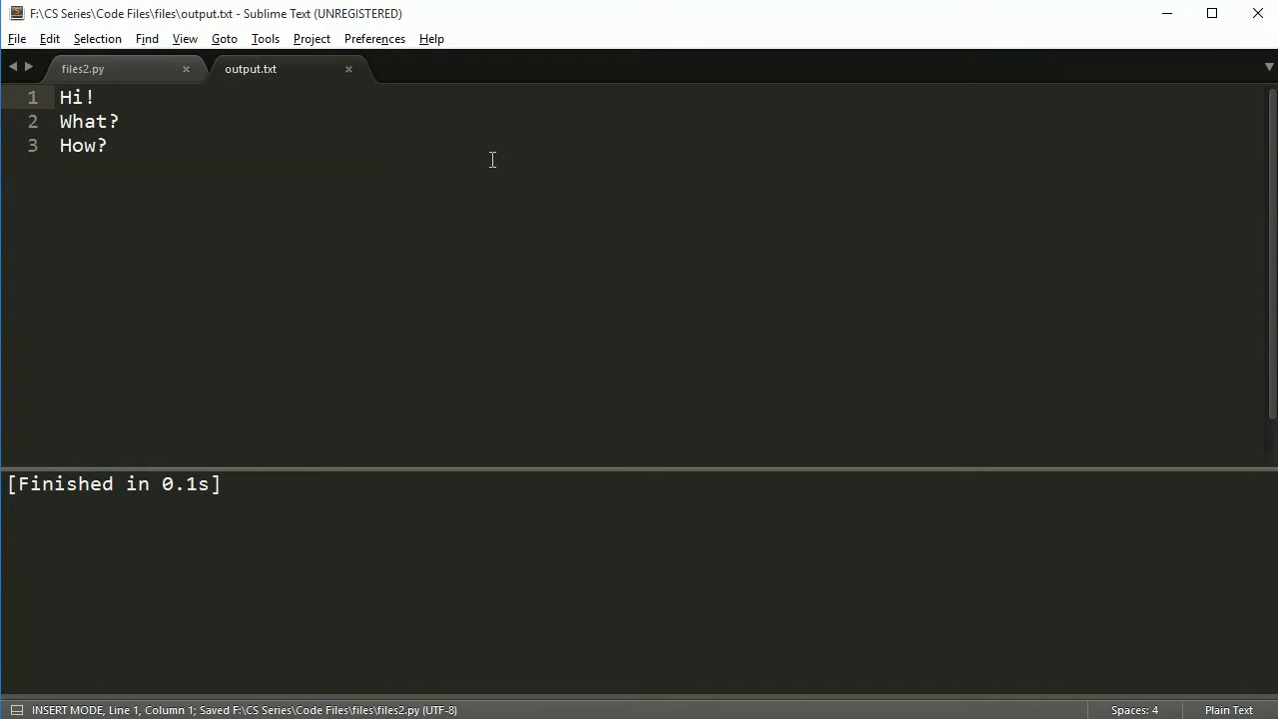
left_click(89, 72)
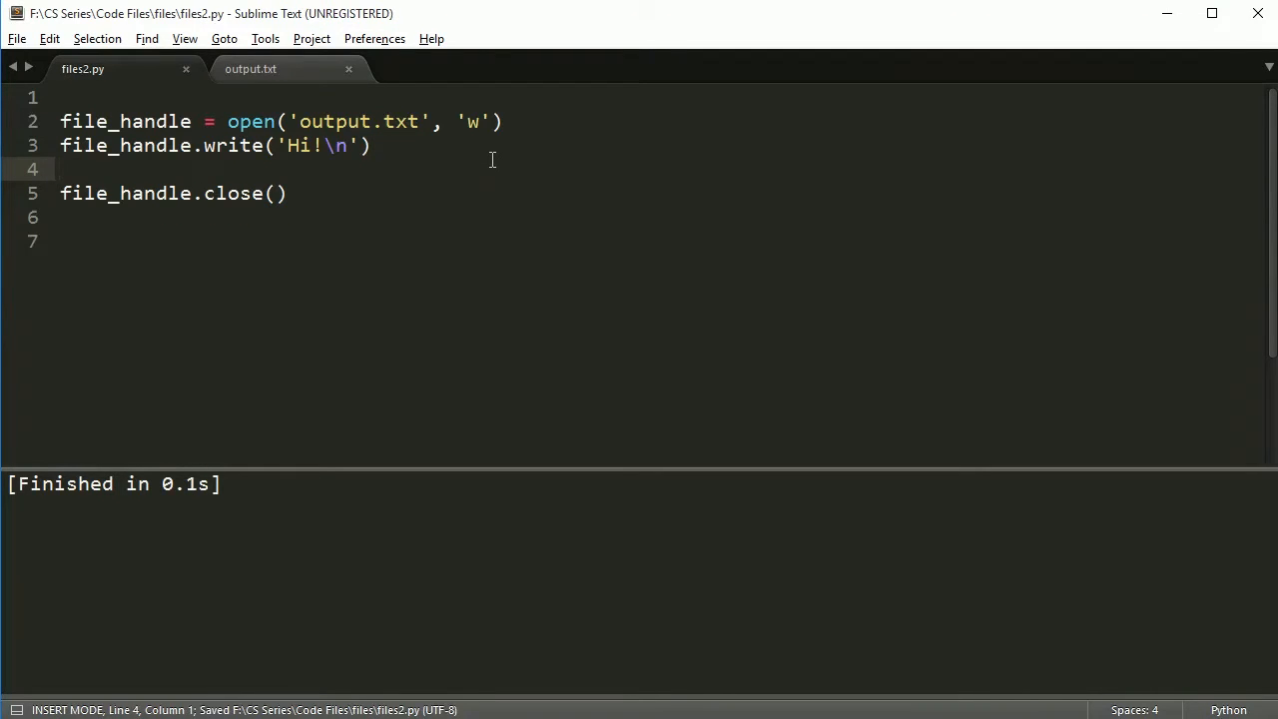
left_click(257, 70)
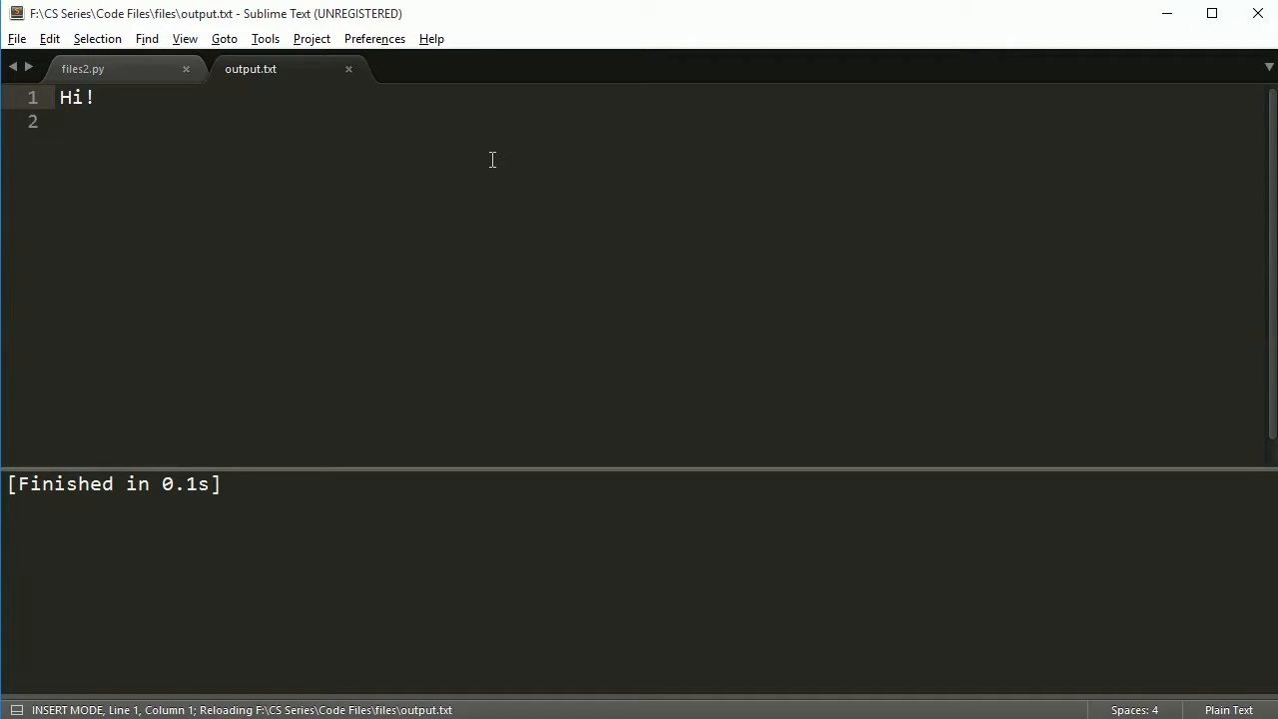
left_click(90, 72)
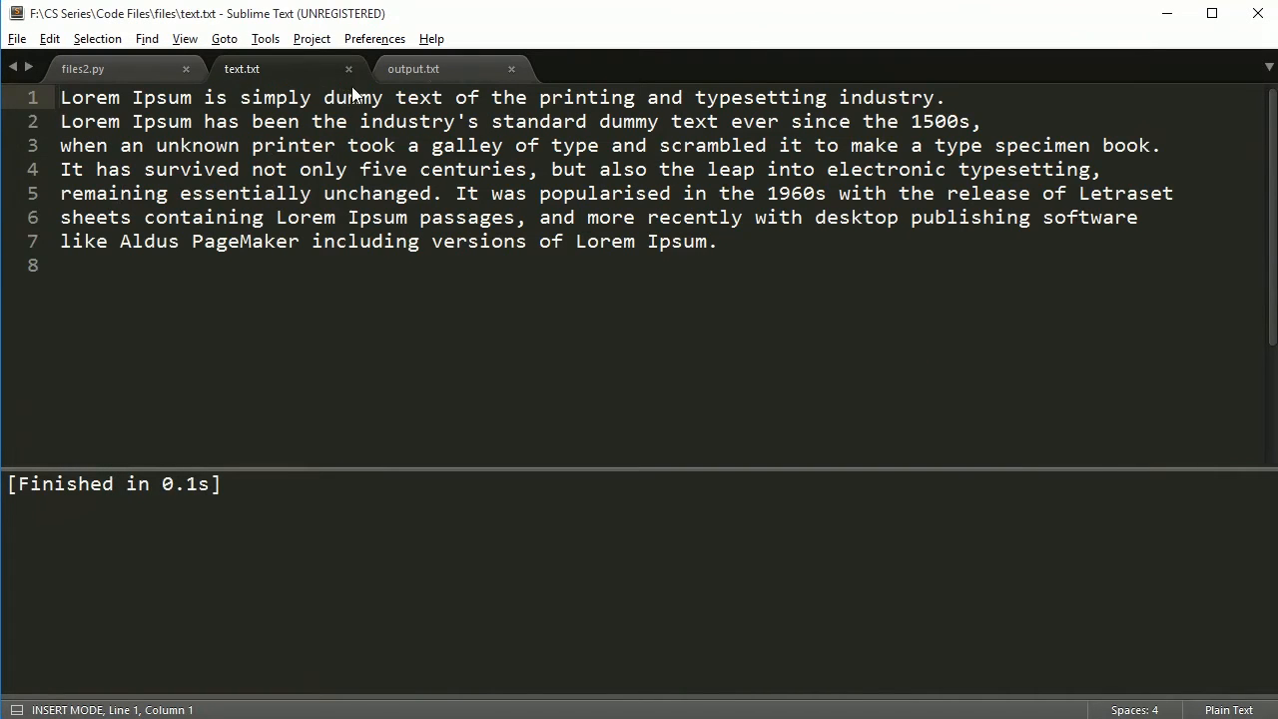
Step: Return to the output.txt tab after opening the Lorem Ipsum text.txt
left_click(443, 68)
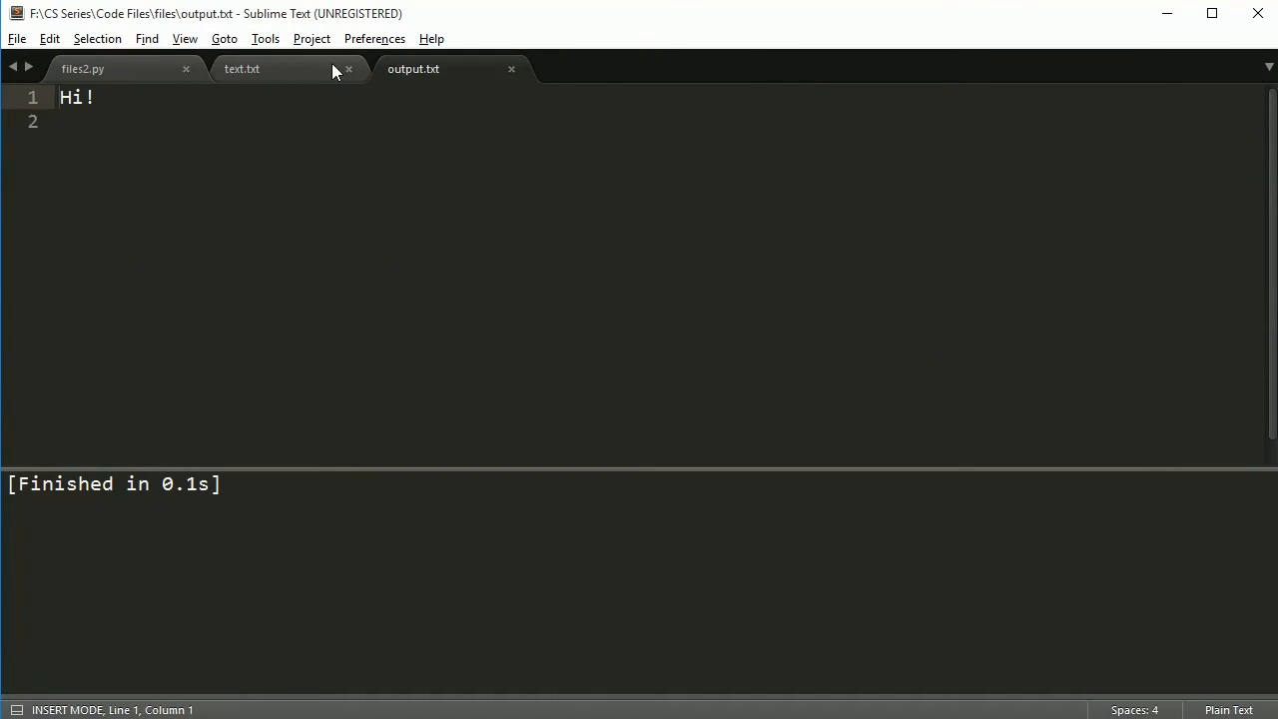
Step: Write the outer with open('text.txt', 'r') as in_file block in files2.py
left_click(84, 68)
type("with open('")
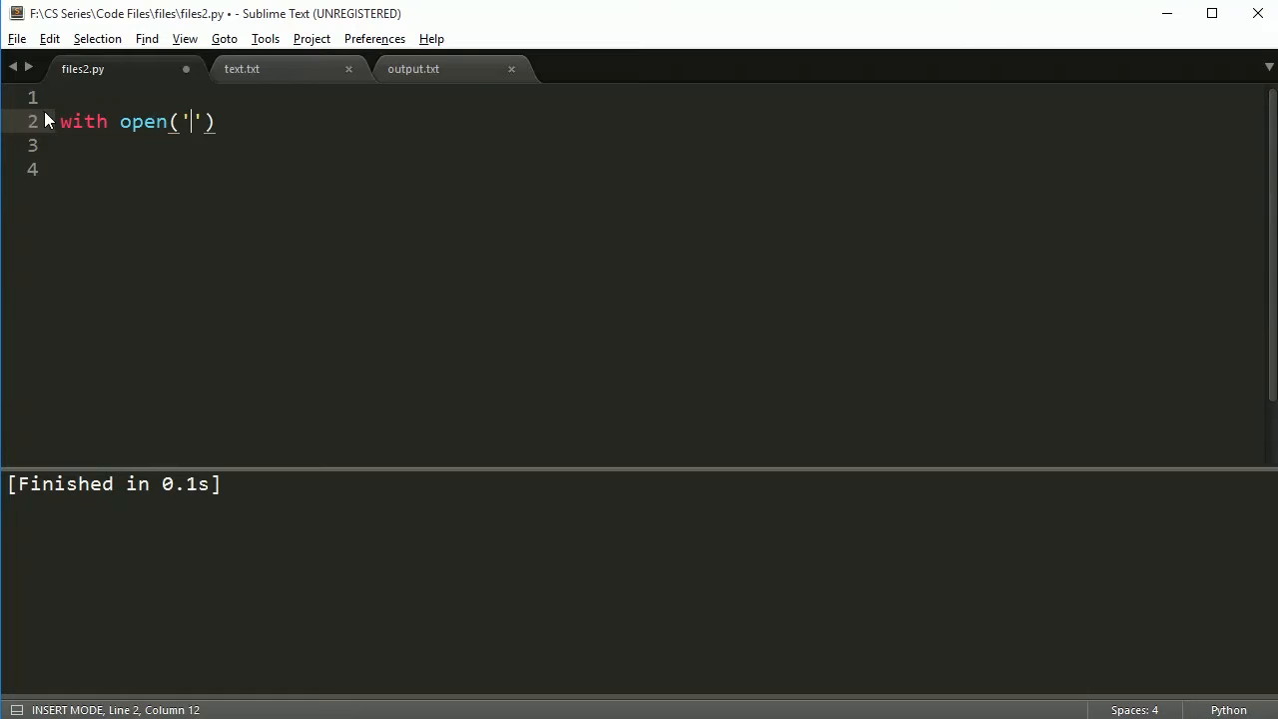
type("text.xt")
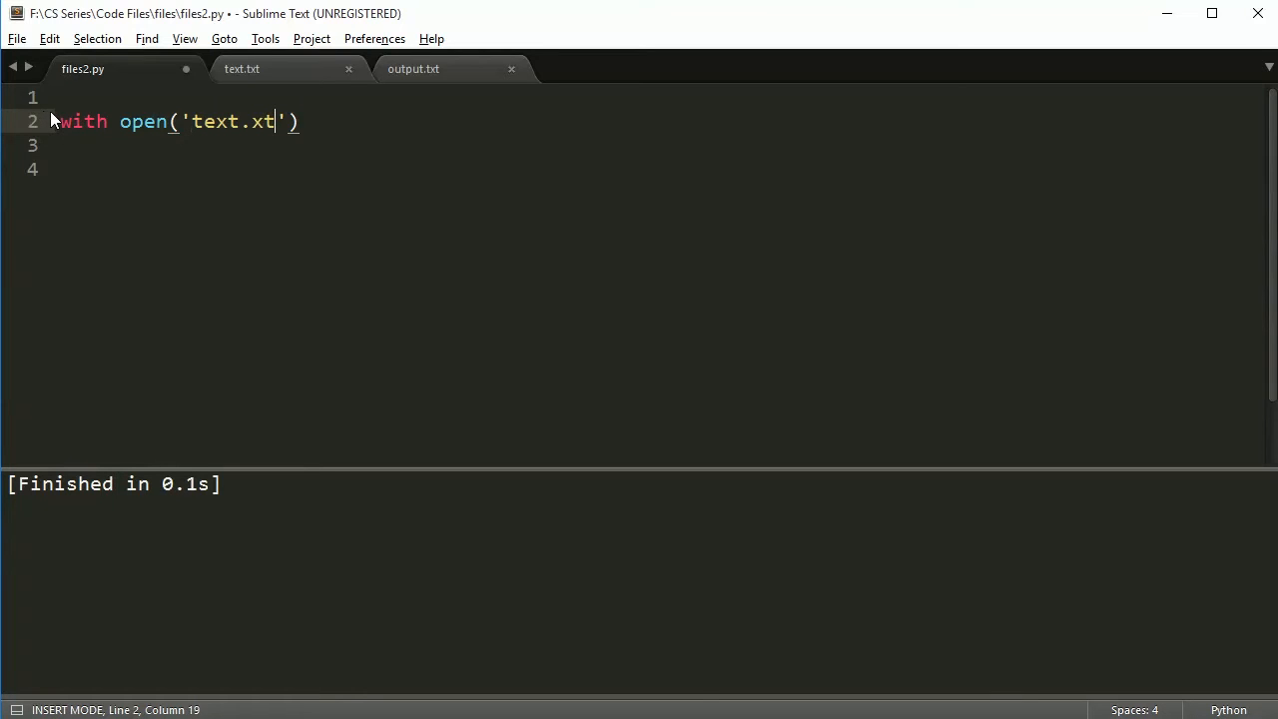
type("t',")
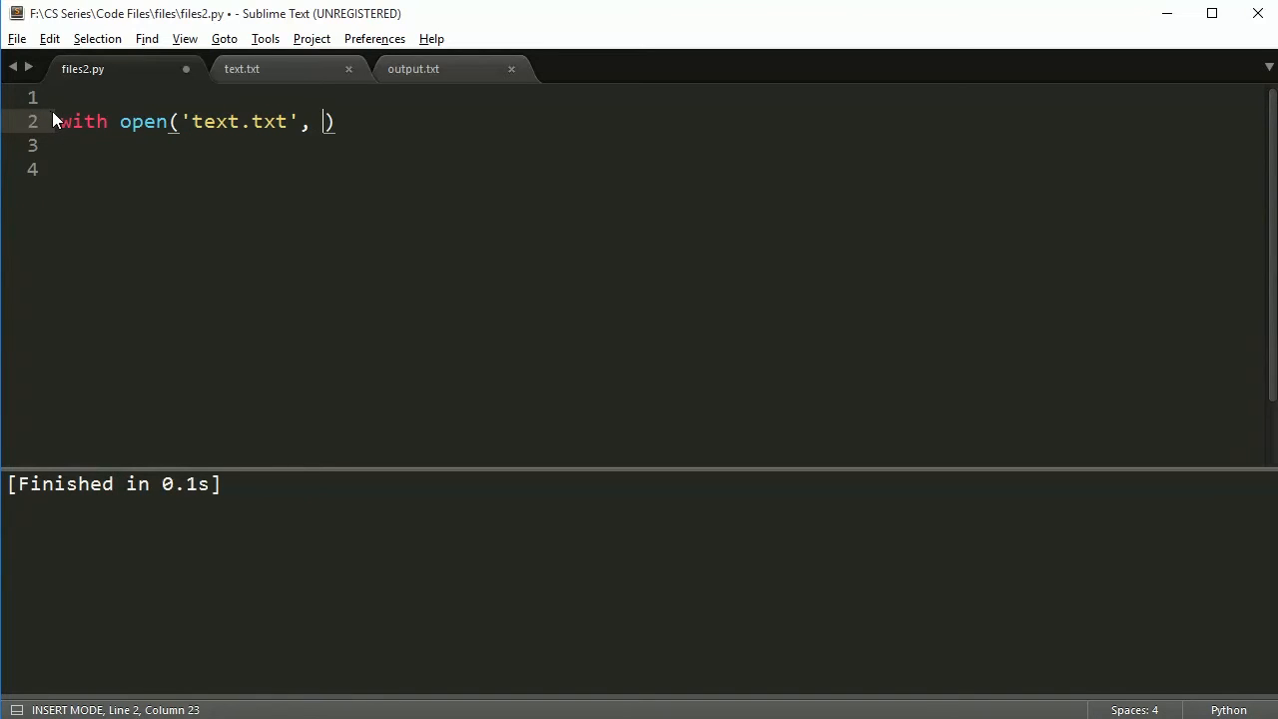
type("'w'")
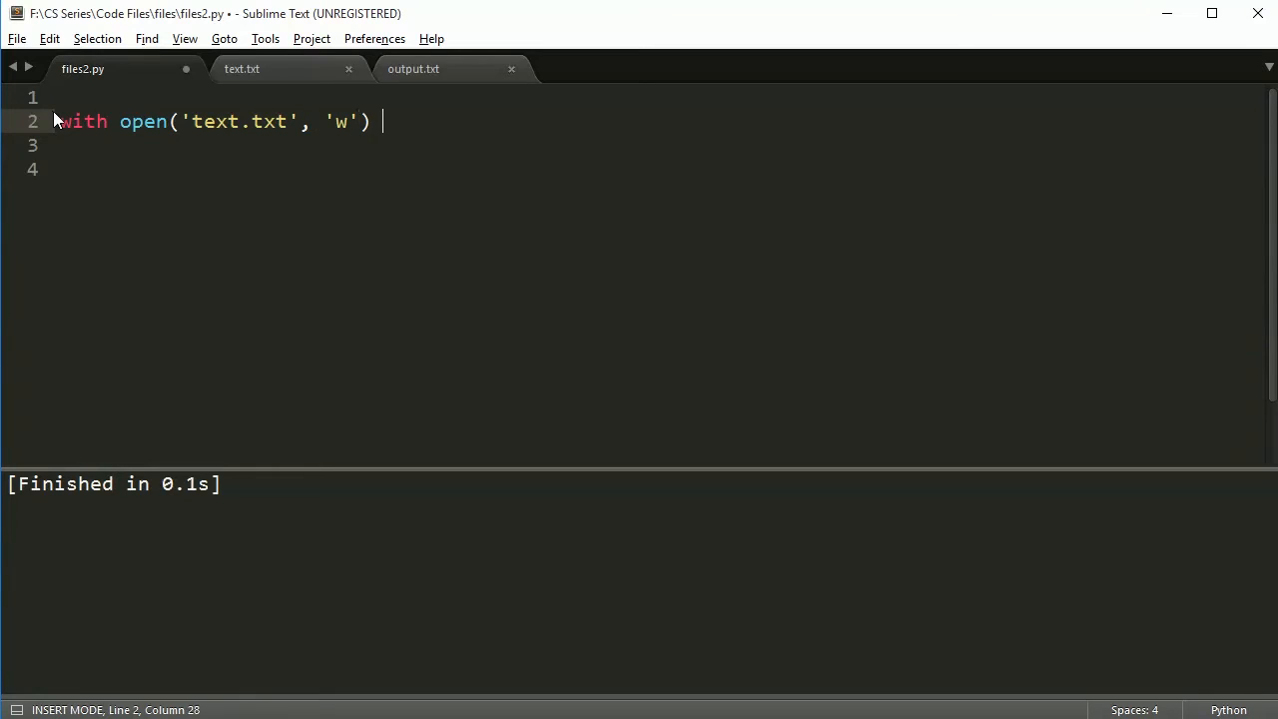
type("as in_file:")
left_click(655, 146)
type("with open('outpu")
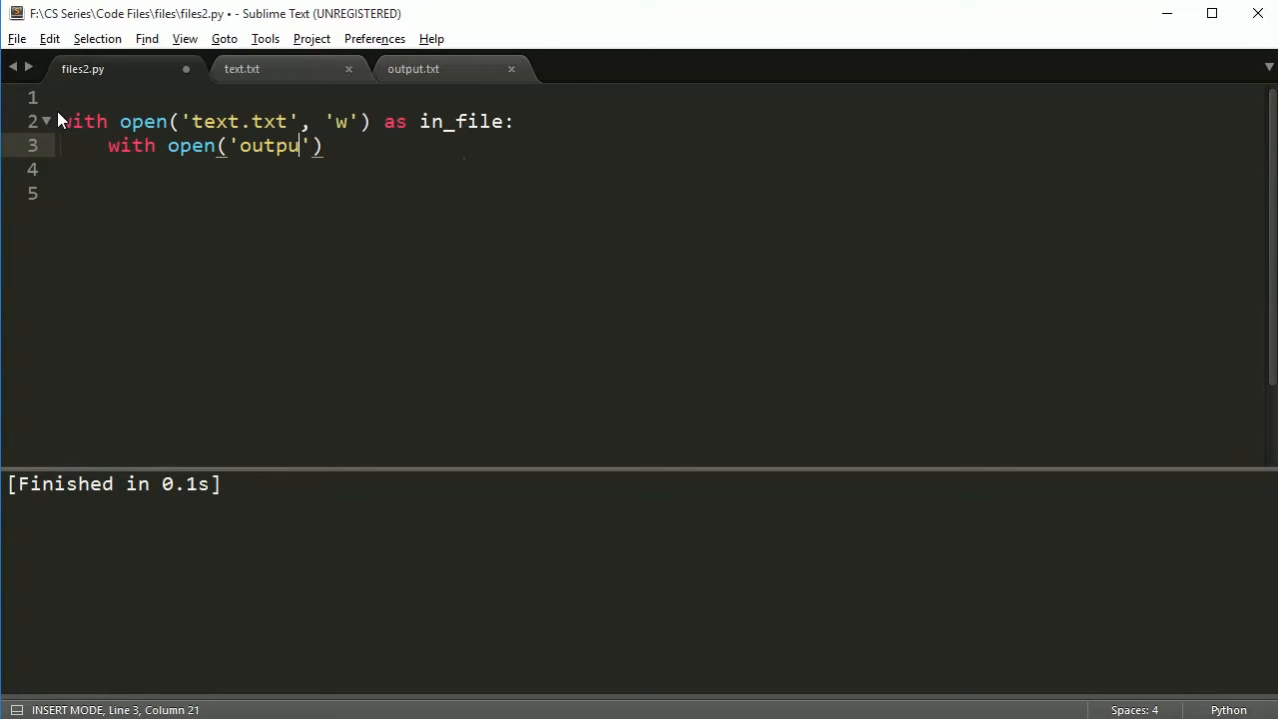
Step: Nest with open('output.txt', 'w') as out_file: inside the in_file block
type(".txt")
left_click(288, 122)
type("r")
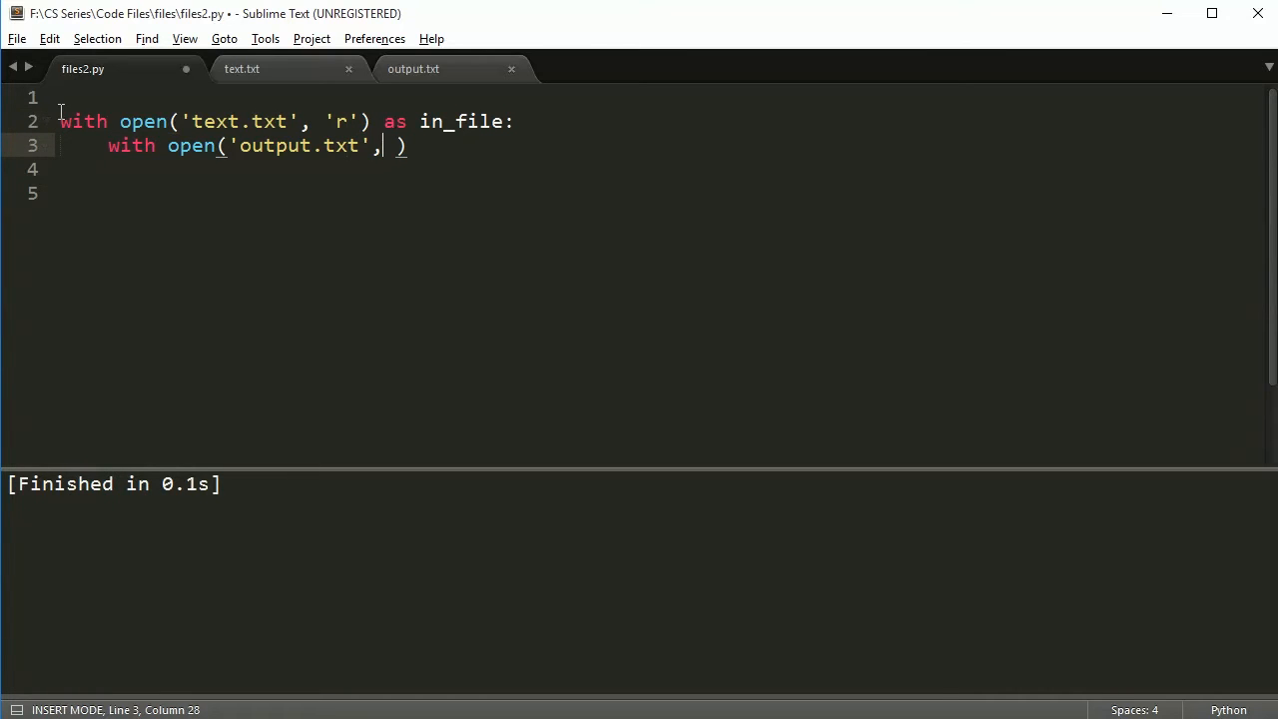
type("'w'")
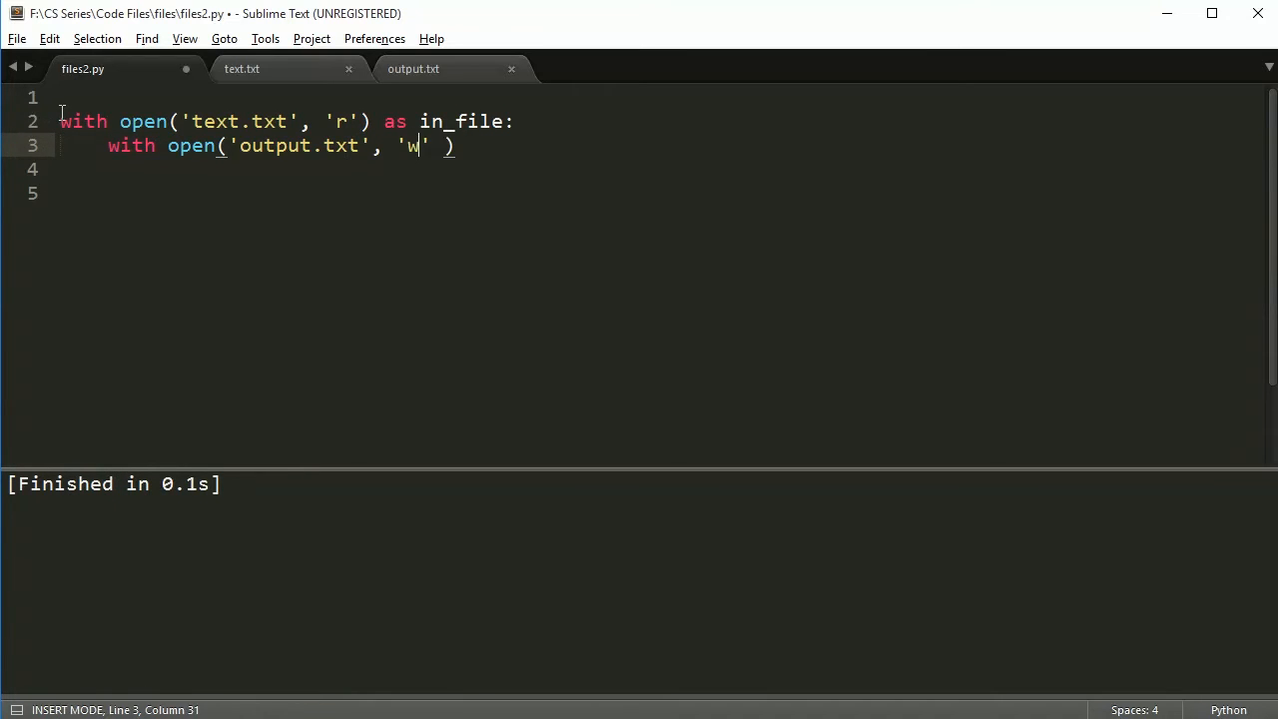
type("as")
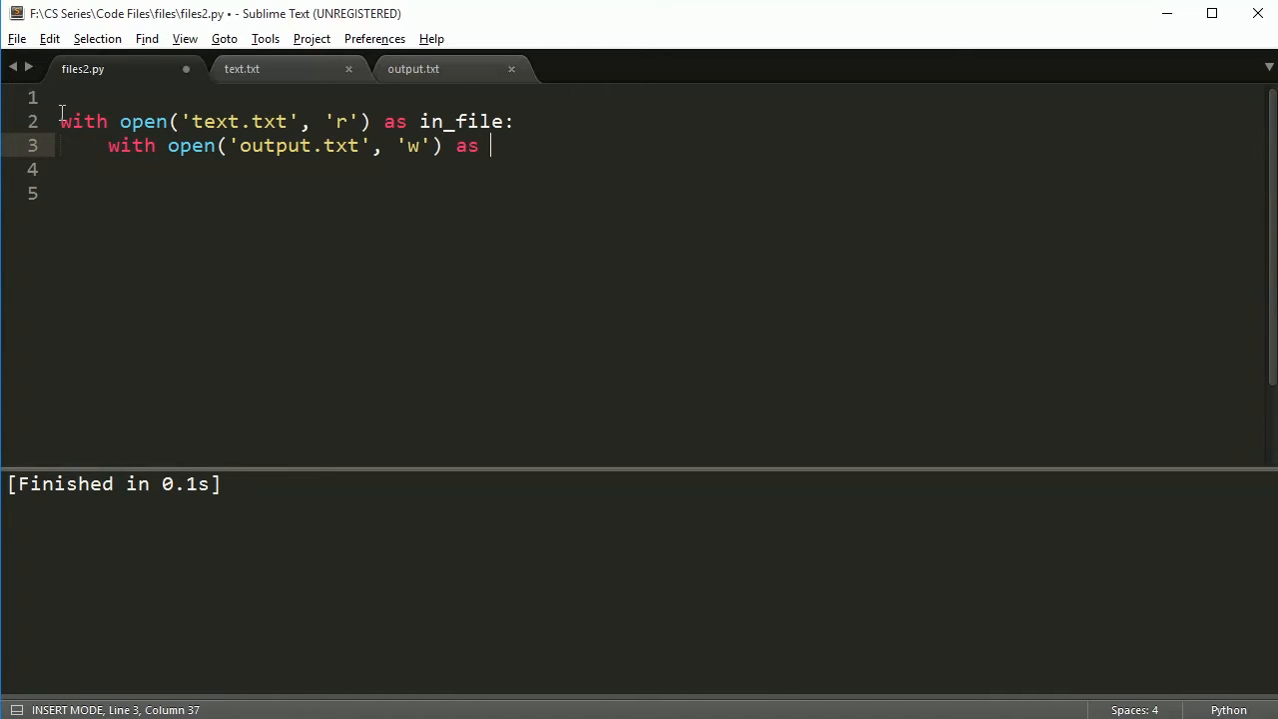
type("out_file:")
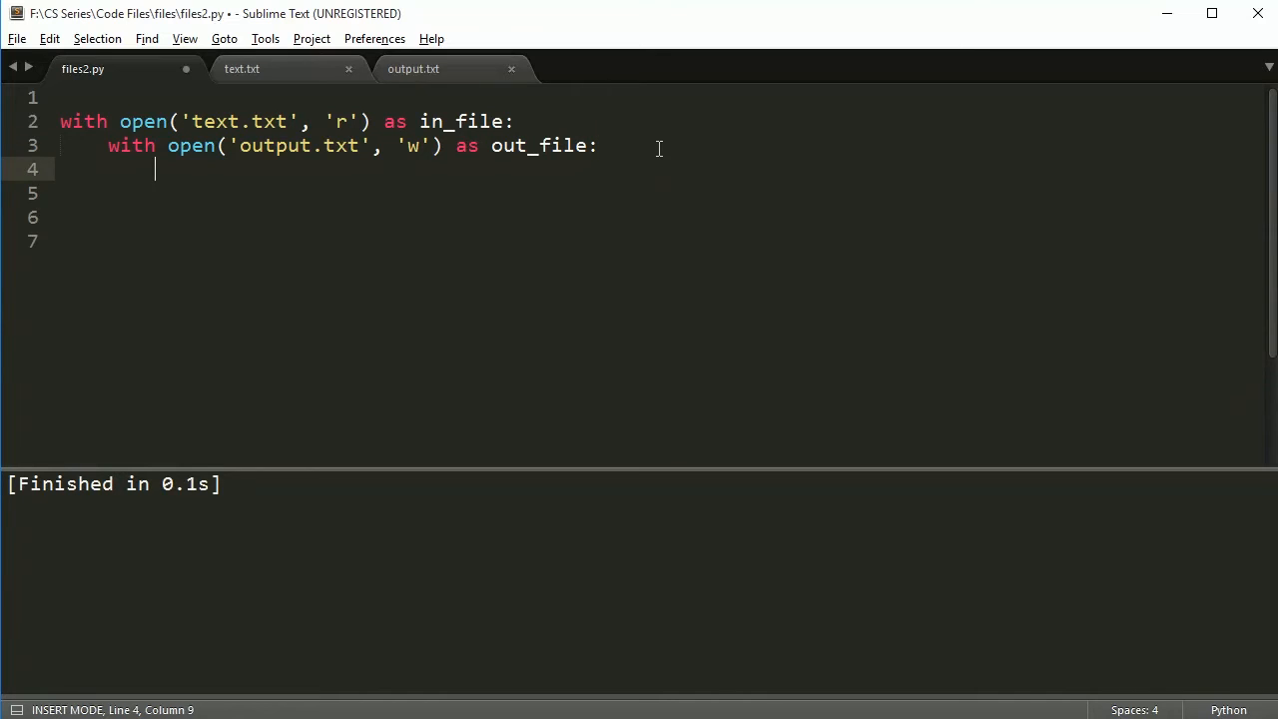
Step: Loop for line in in_file.readlines(): and write each line with out_file.write(line)
key("ctrl+s")
type("for line in in")
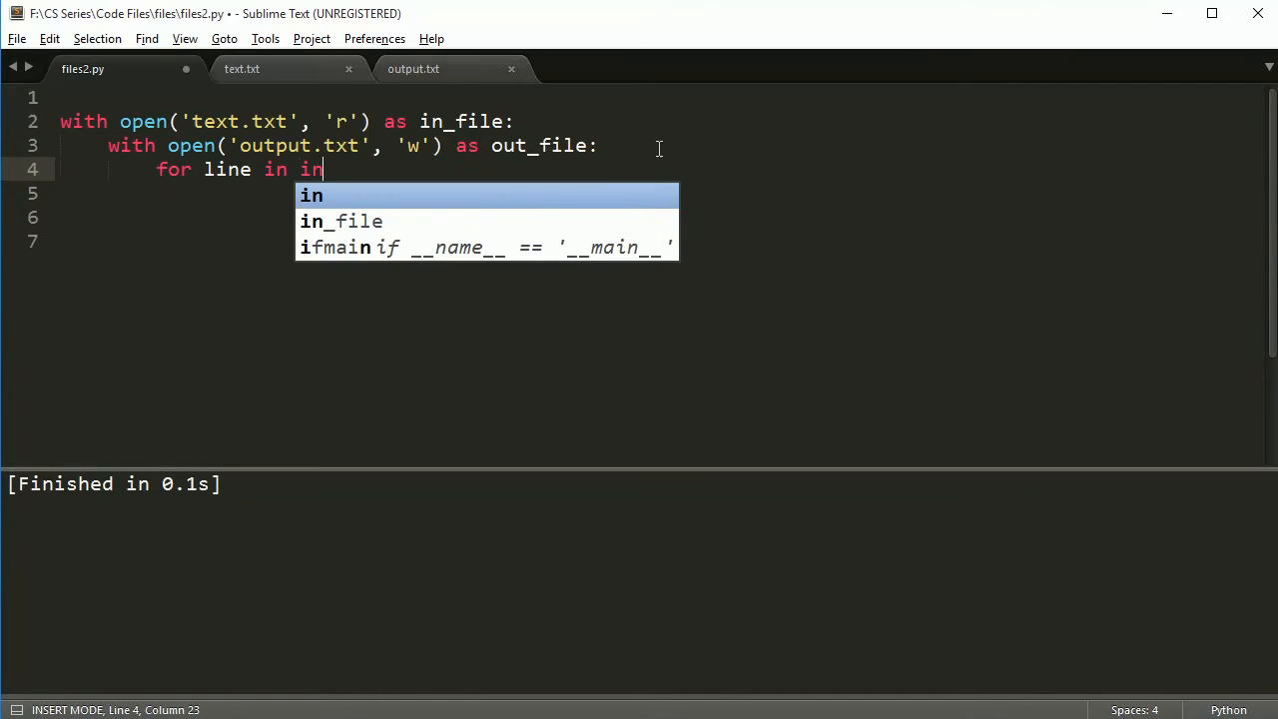
type("_file.read")
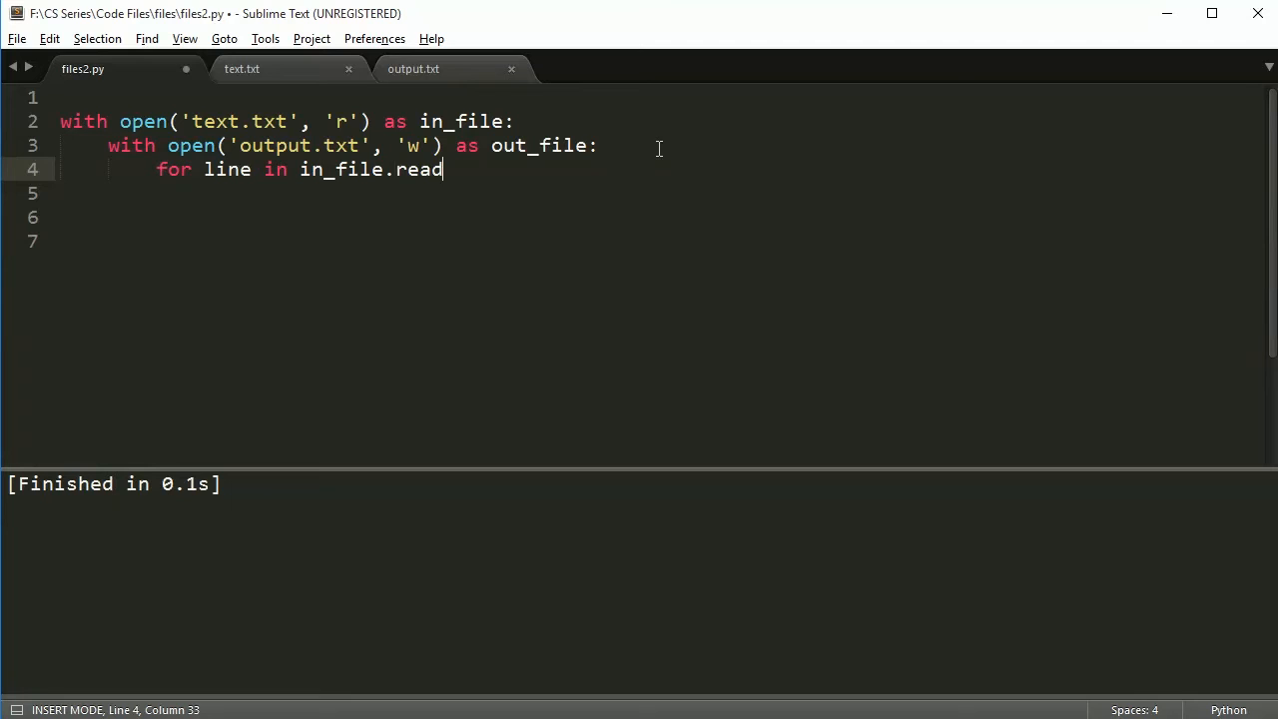
type("lines():")
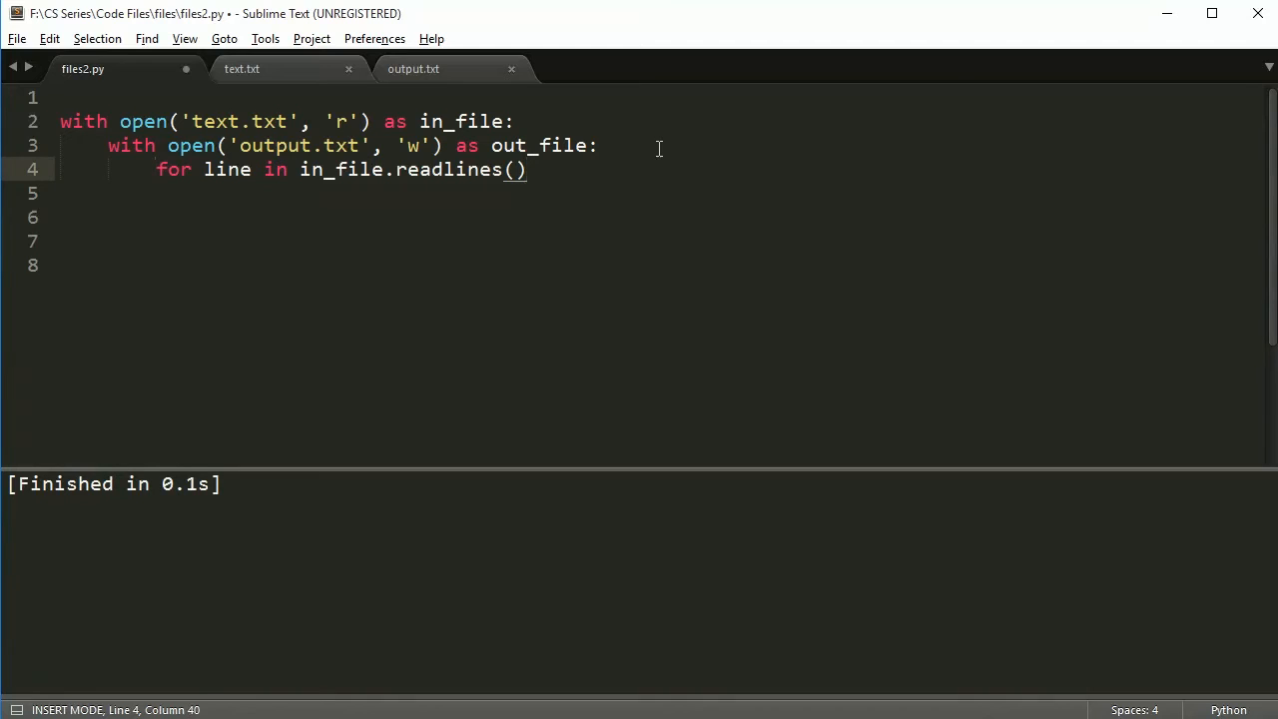
type(":")
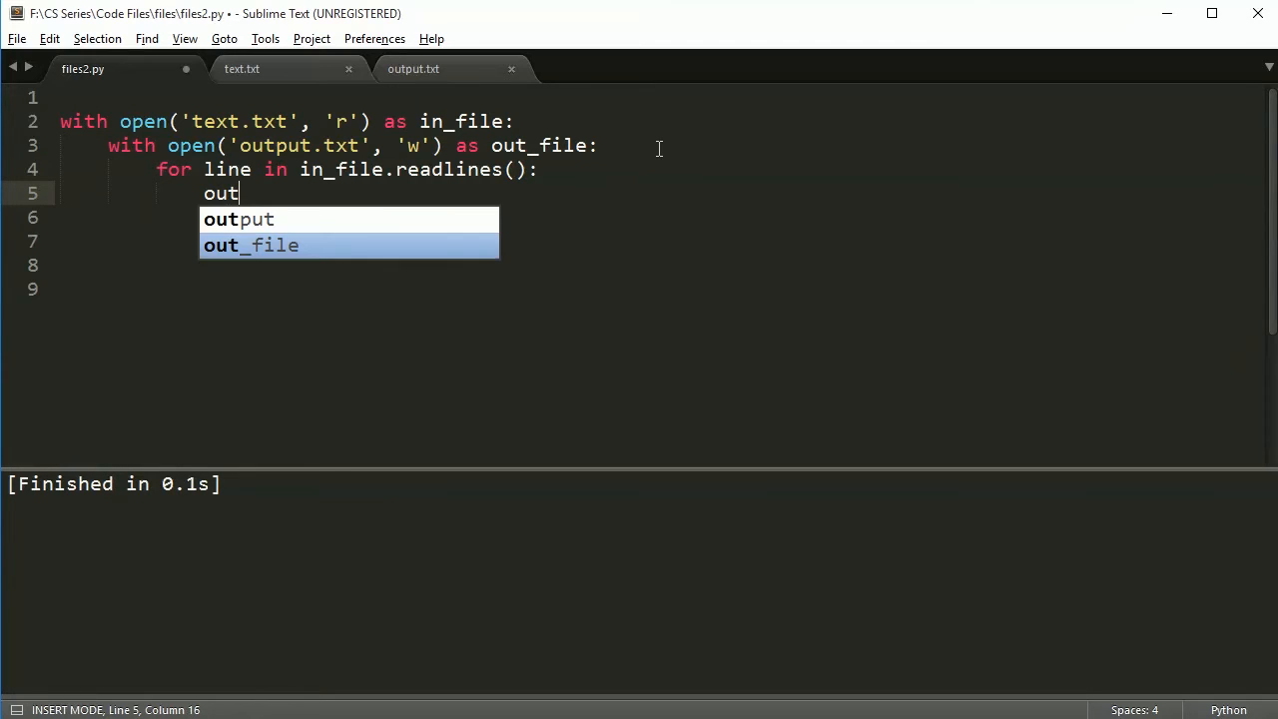
type("_file.write")
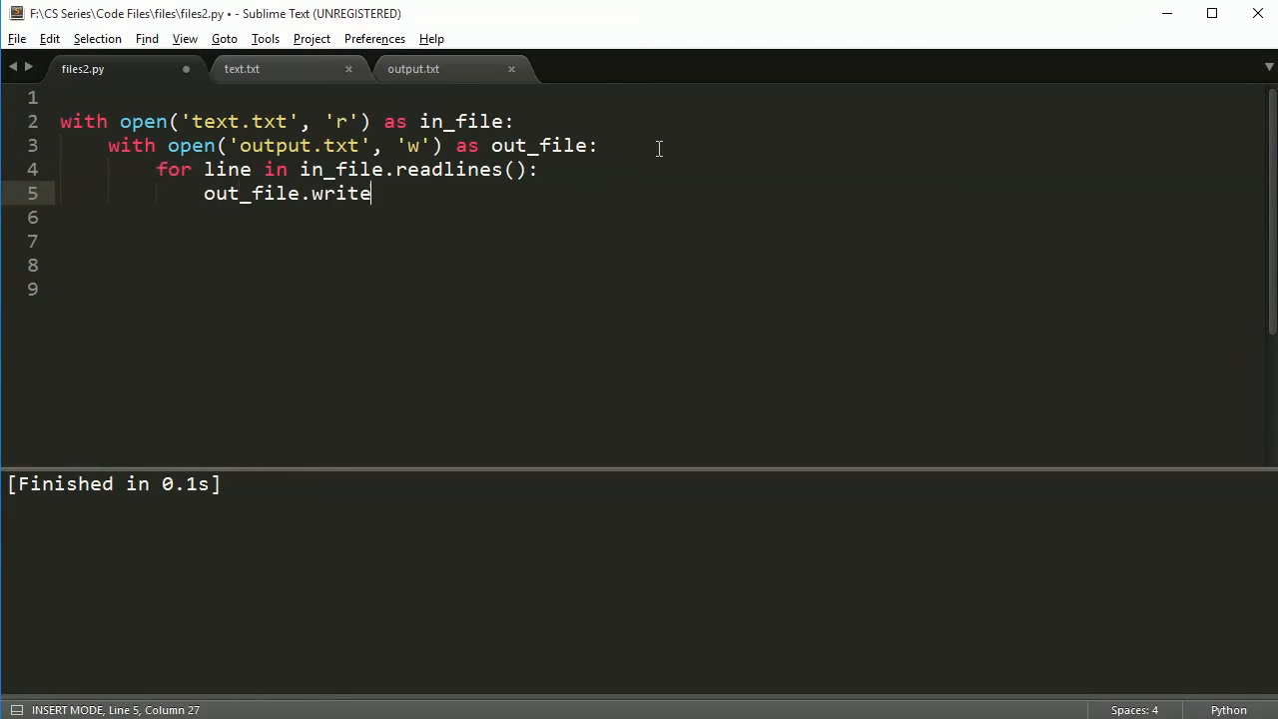
type("(line)")
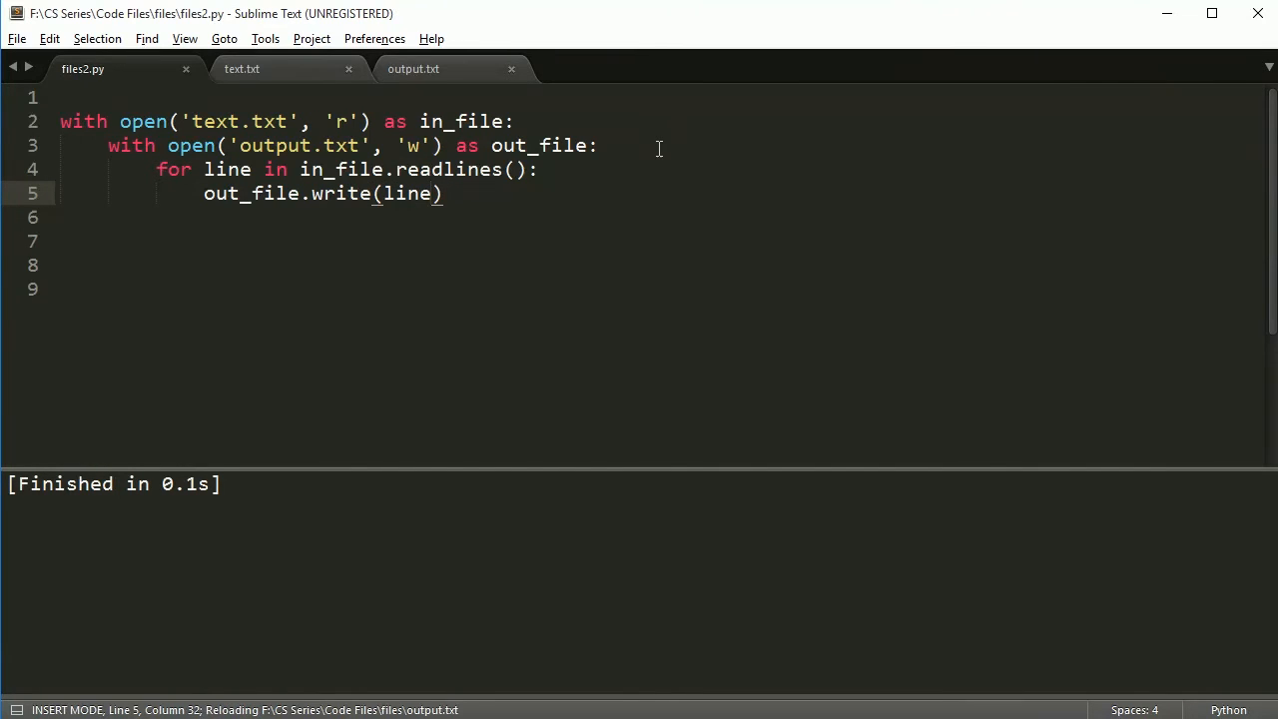
left_click(244, 70)
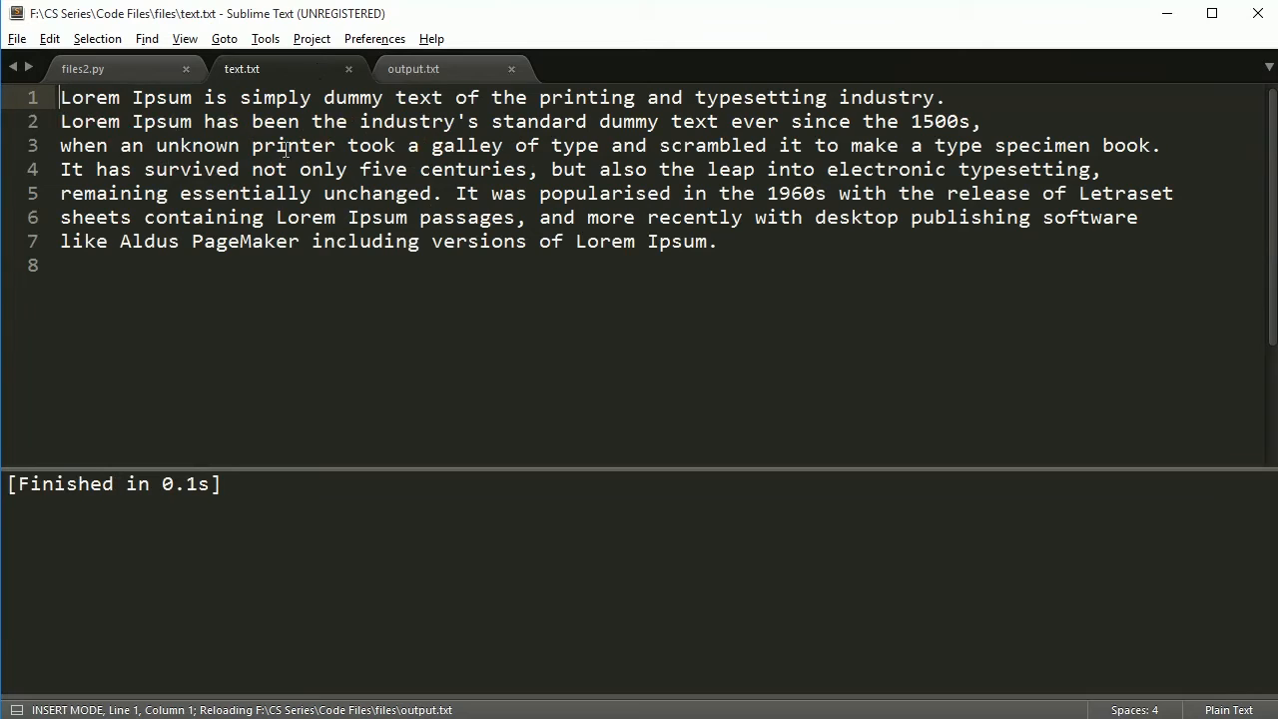
left_click(424, 68)
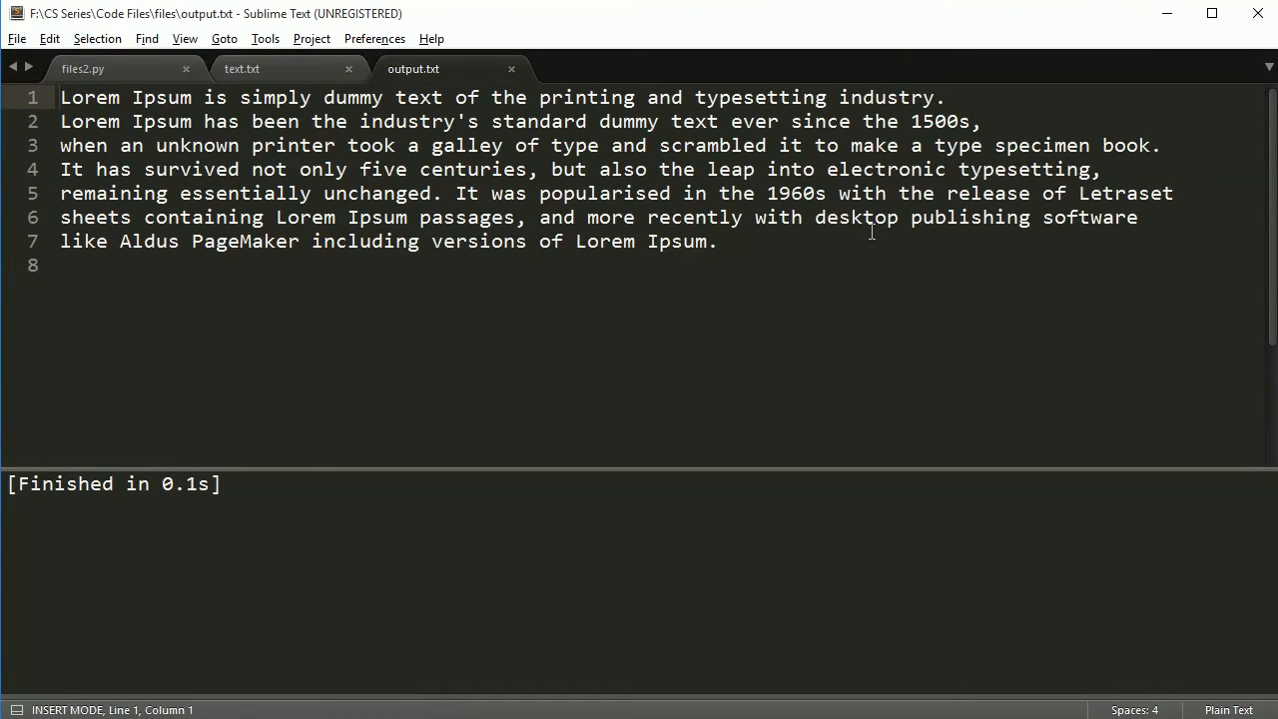
mouse_move(185, 68)
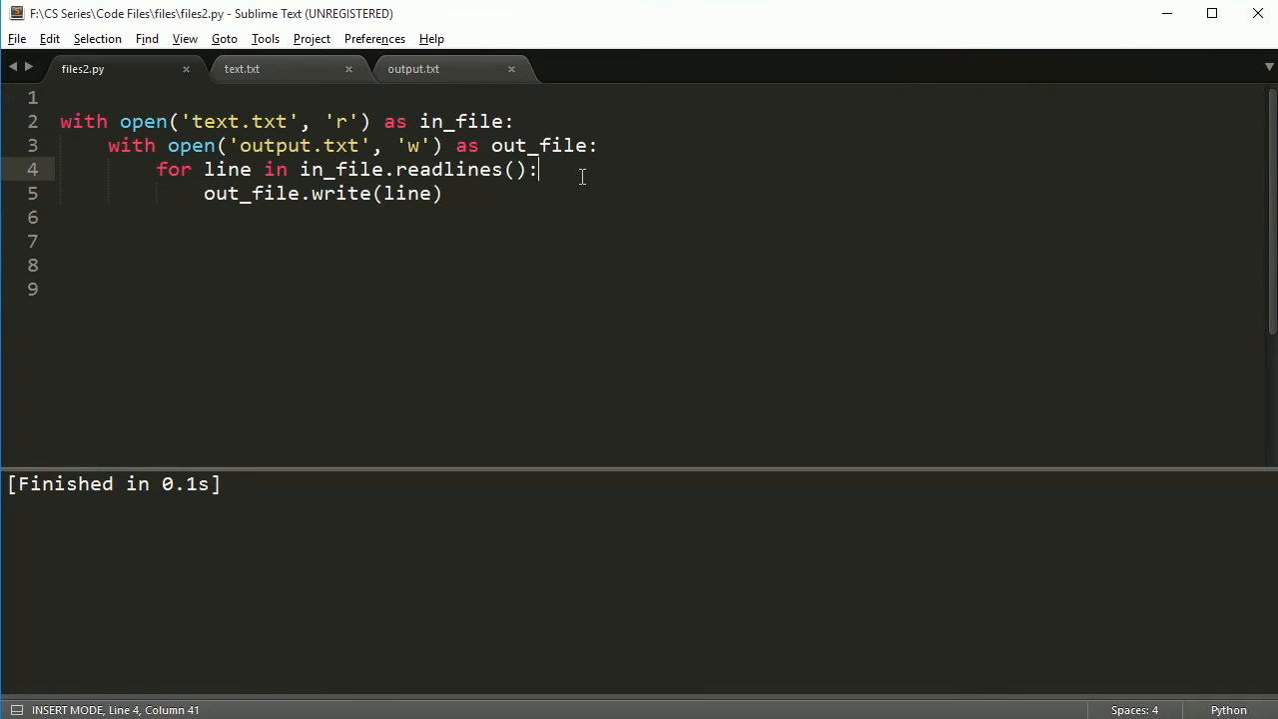
Step: Insert the comment '#removal code goes here' above out_file.write(line) in the loop
type("#removal code here")
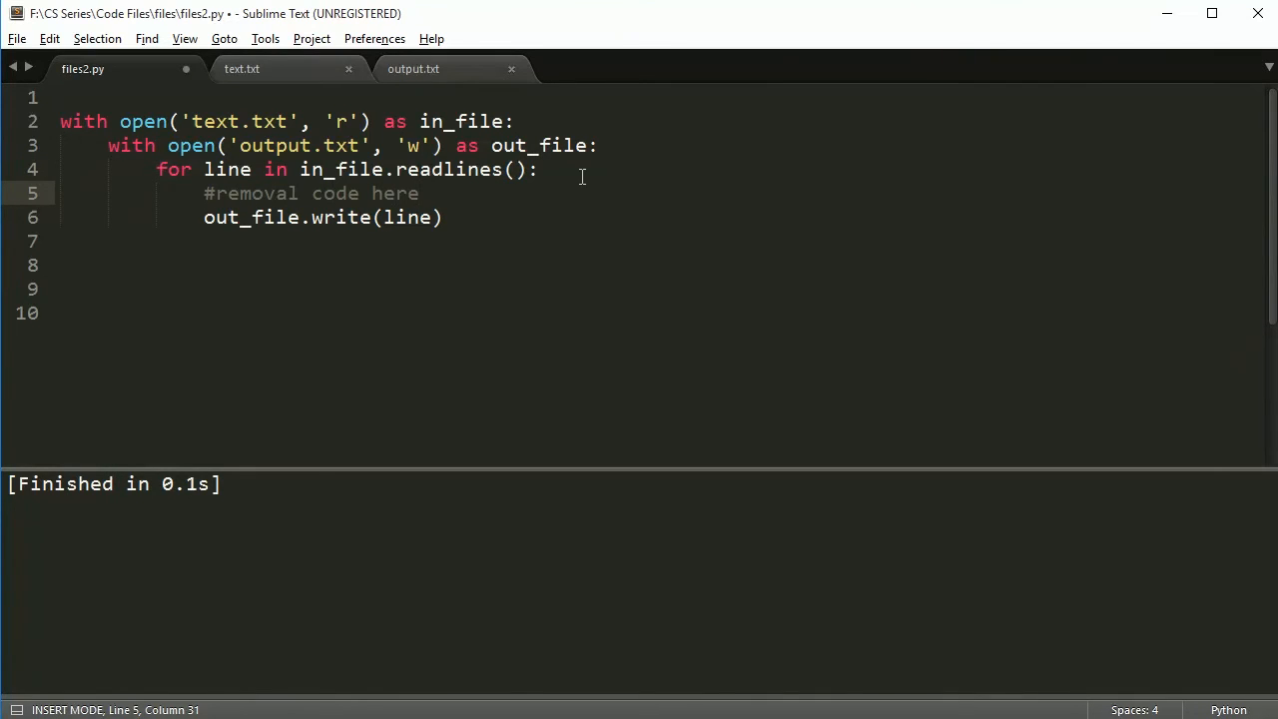
type("goes")
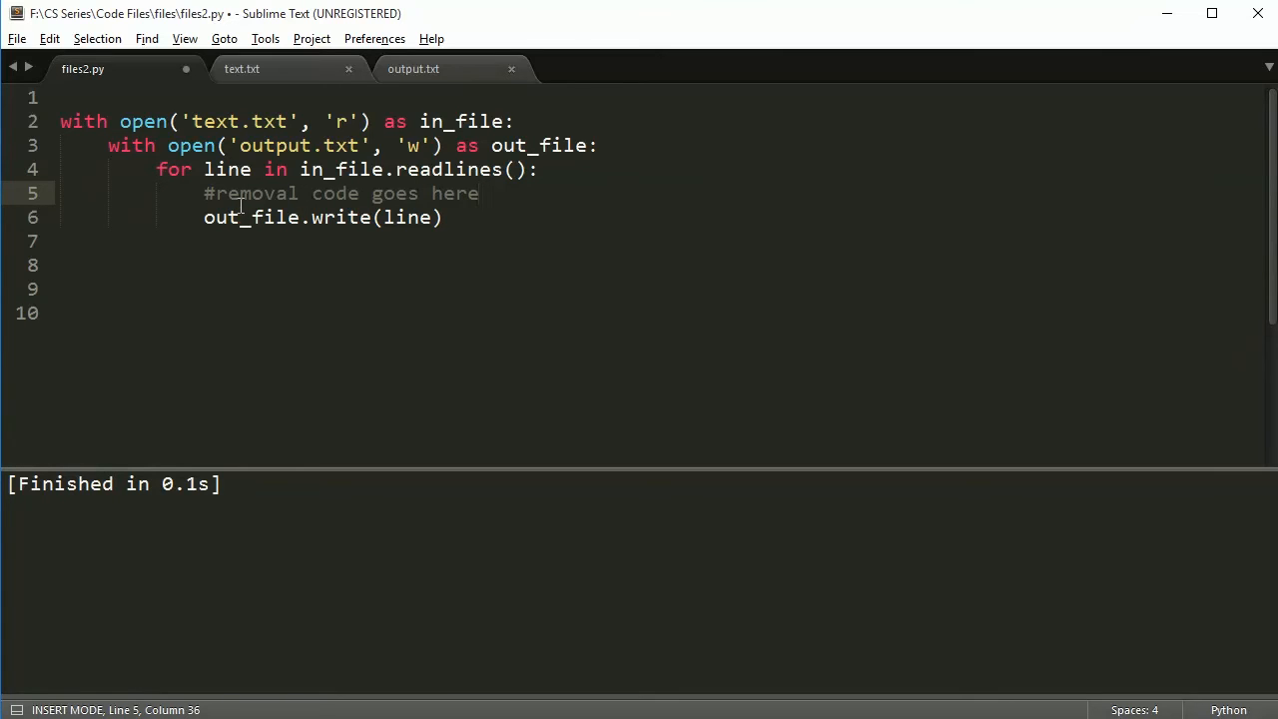
mouse_move(349, 315)
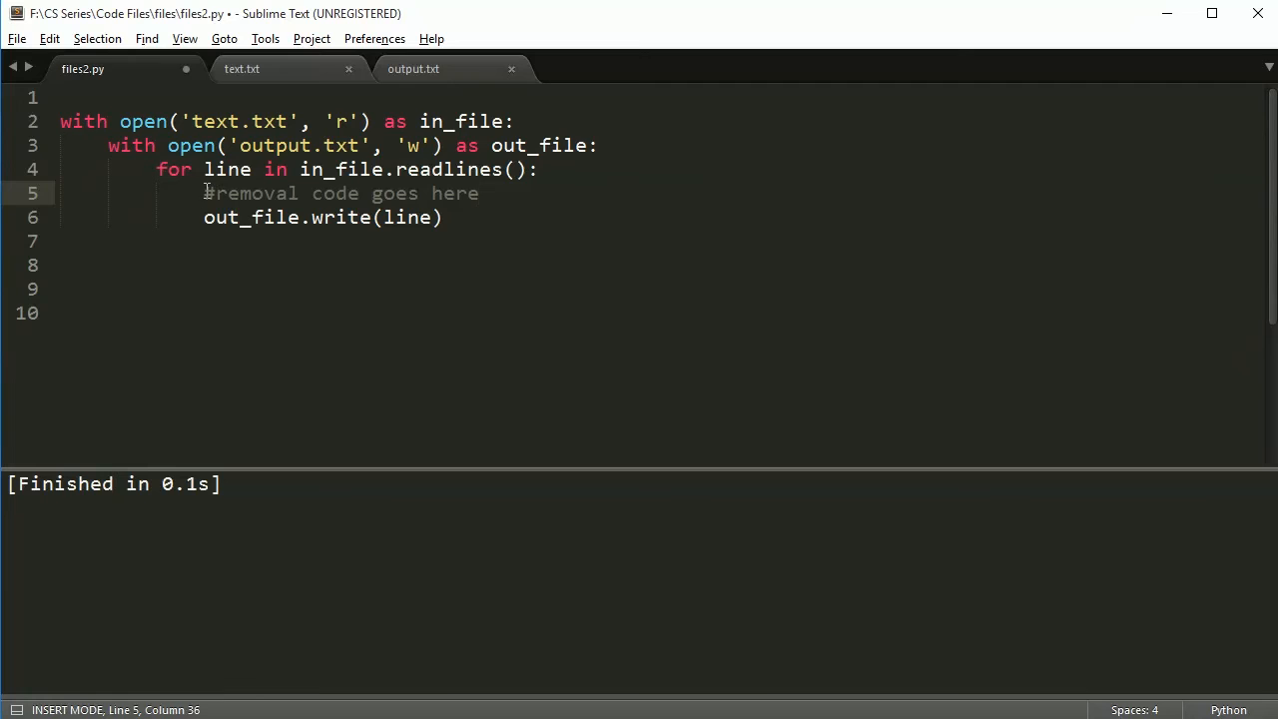
left_click_drag(204, 192, 479, 192)
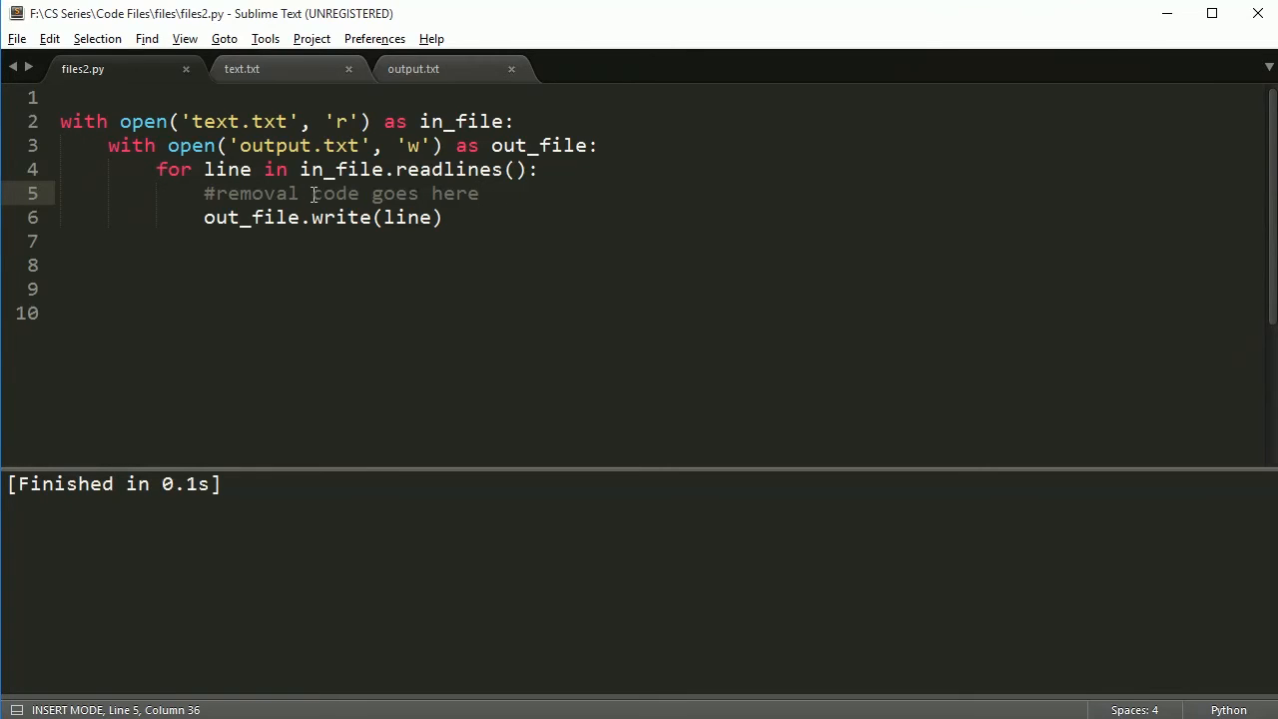
mouse_move(464, 275)
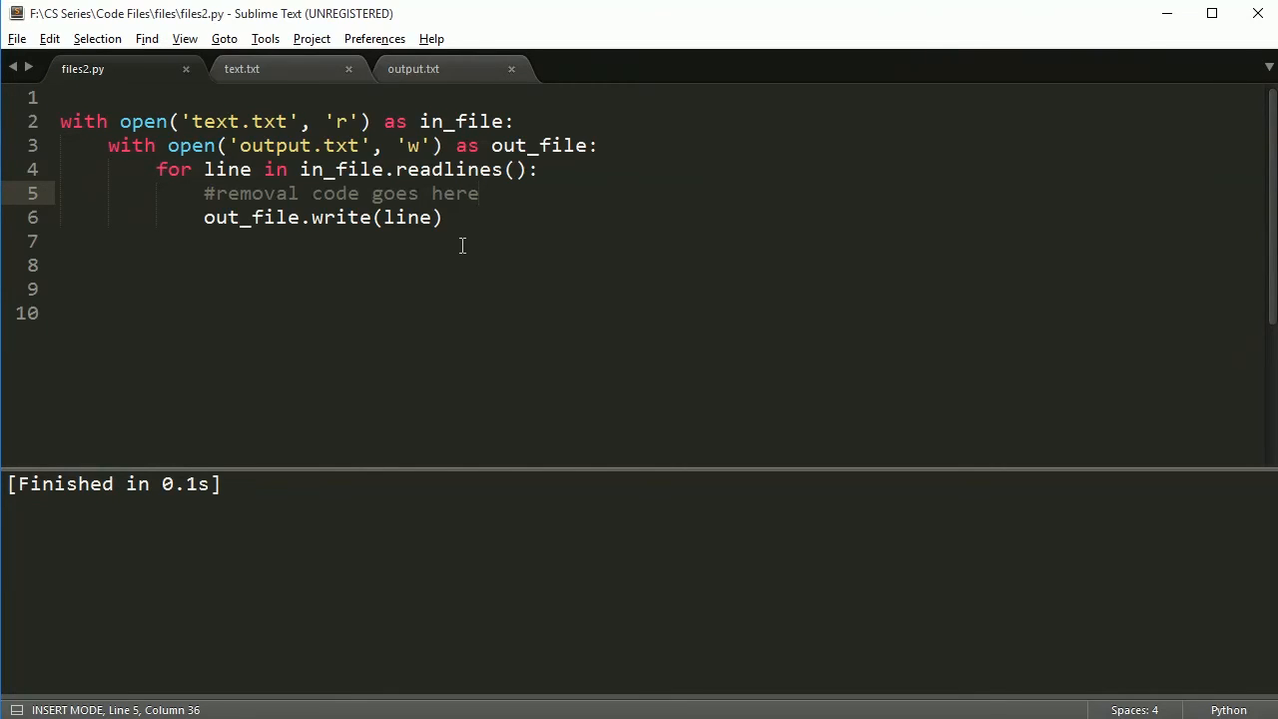
left_click(479, 192)
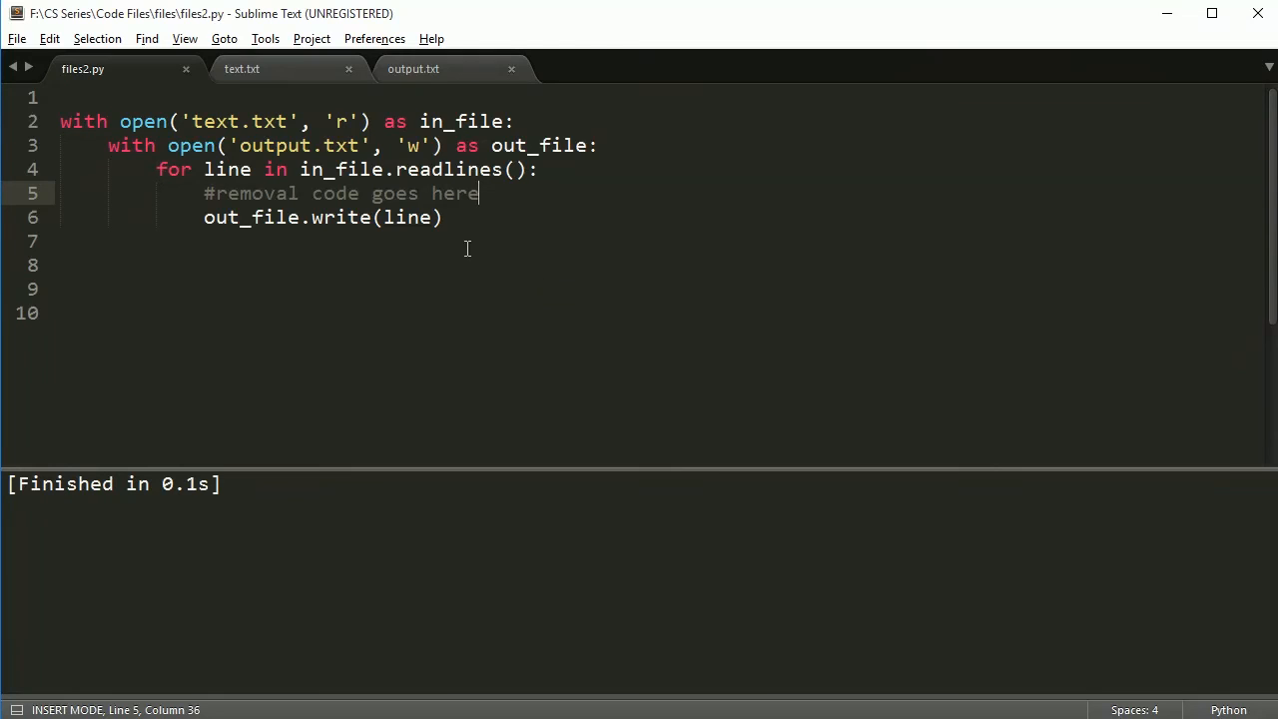
mouse_move(950, 264)
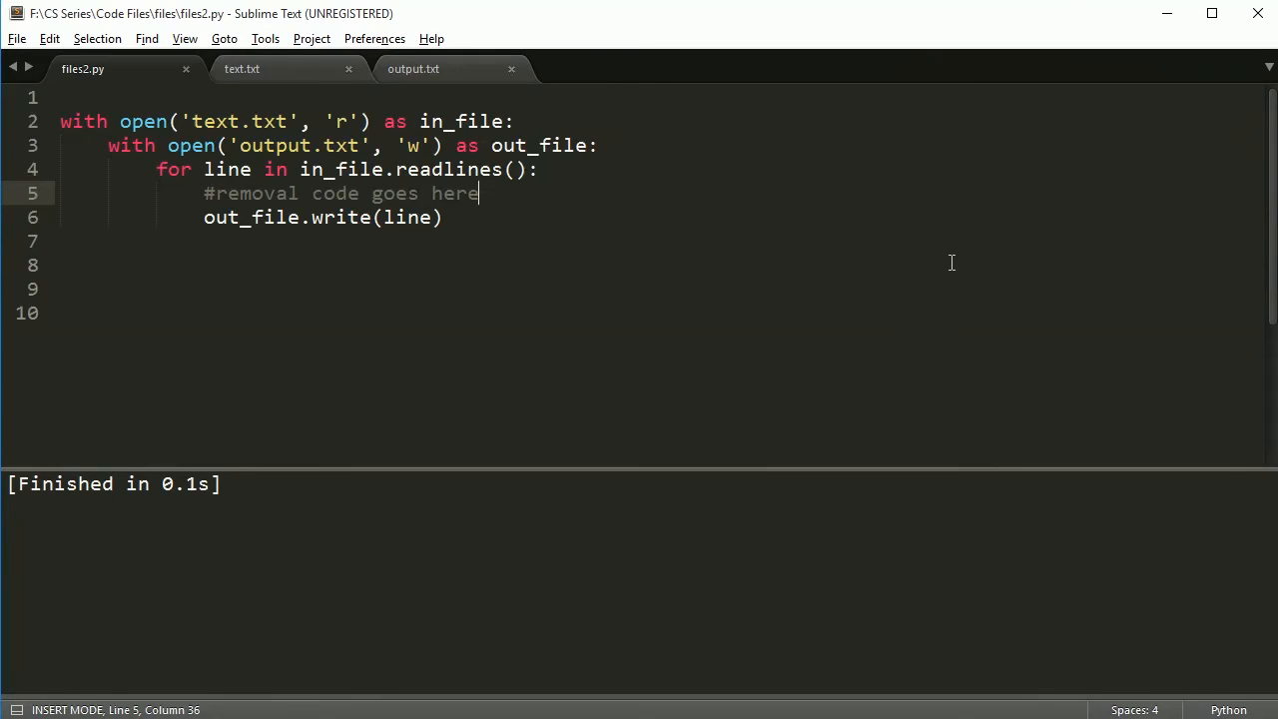
mouse_move(934, 225)
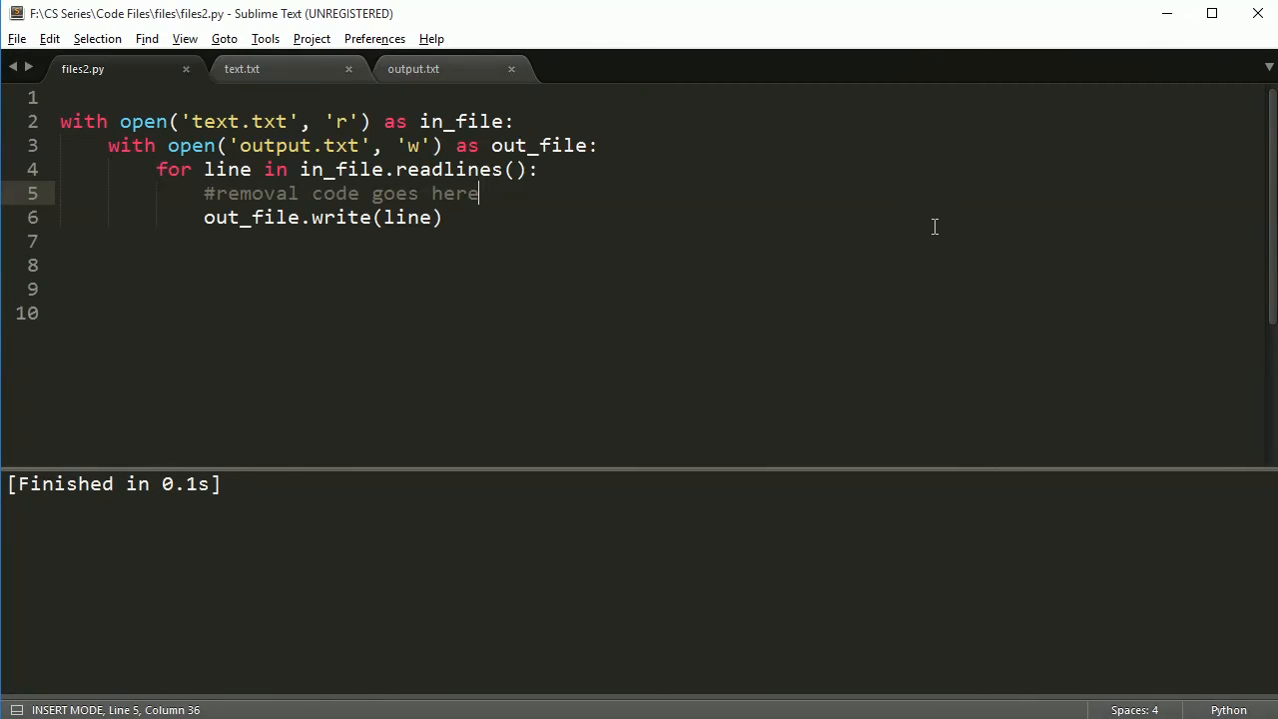
mouse_move(935, 247)
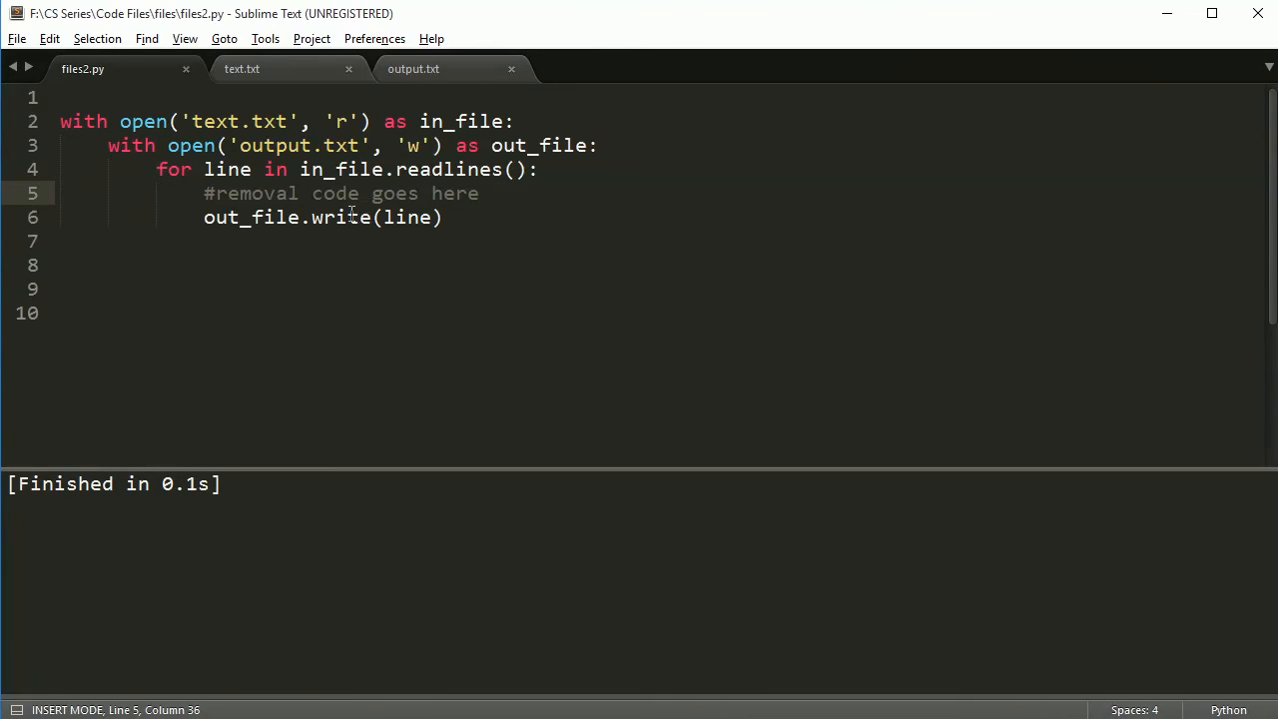
mouse_move(351, 192)
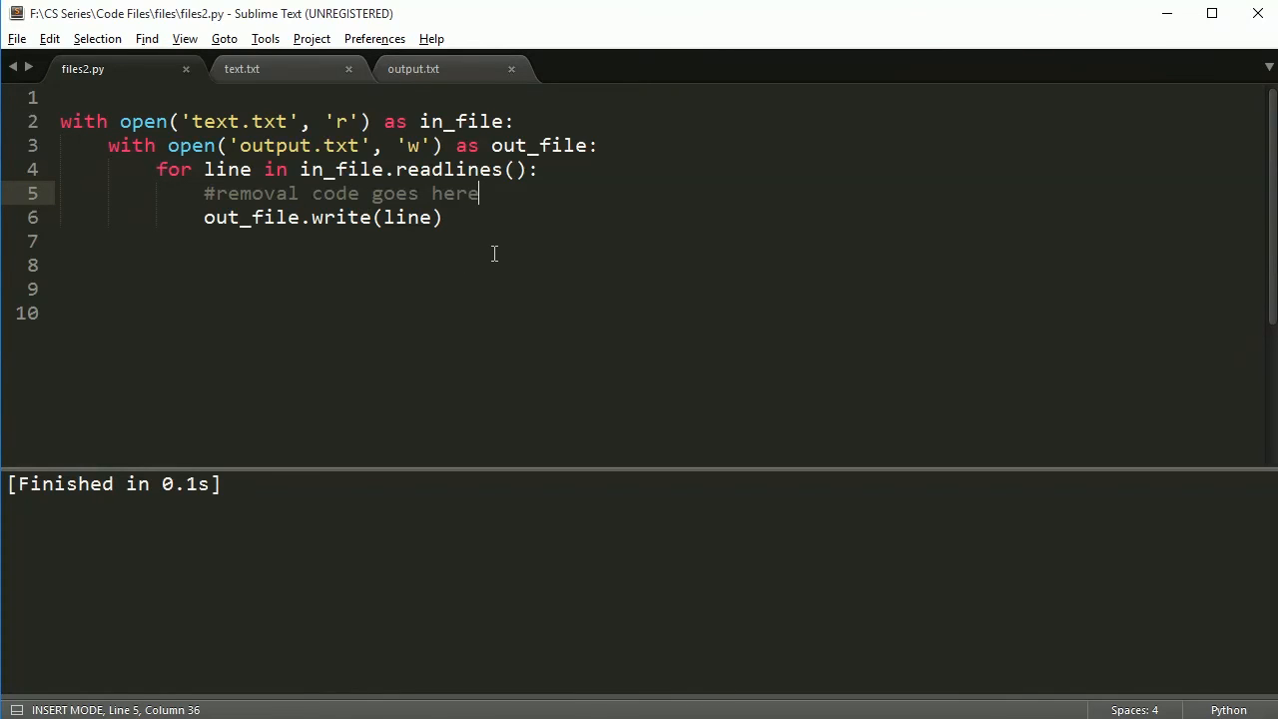
mouse_move(497, 246)
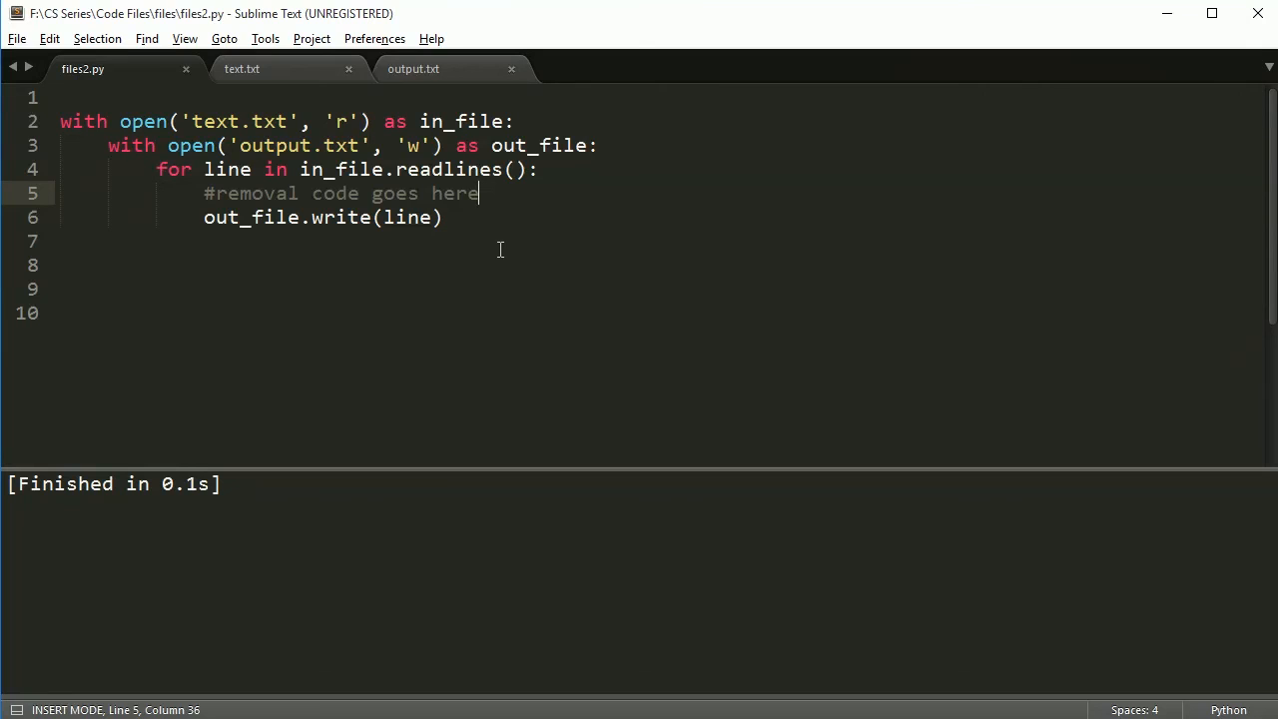
mouse_move(419, 359)
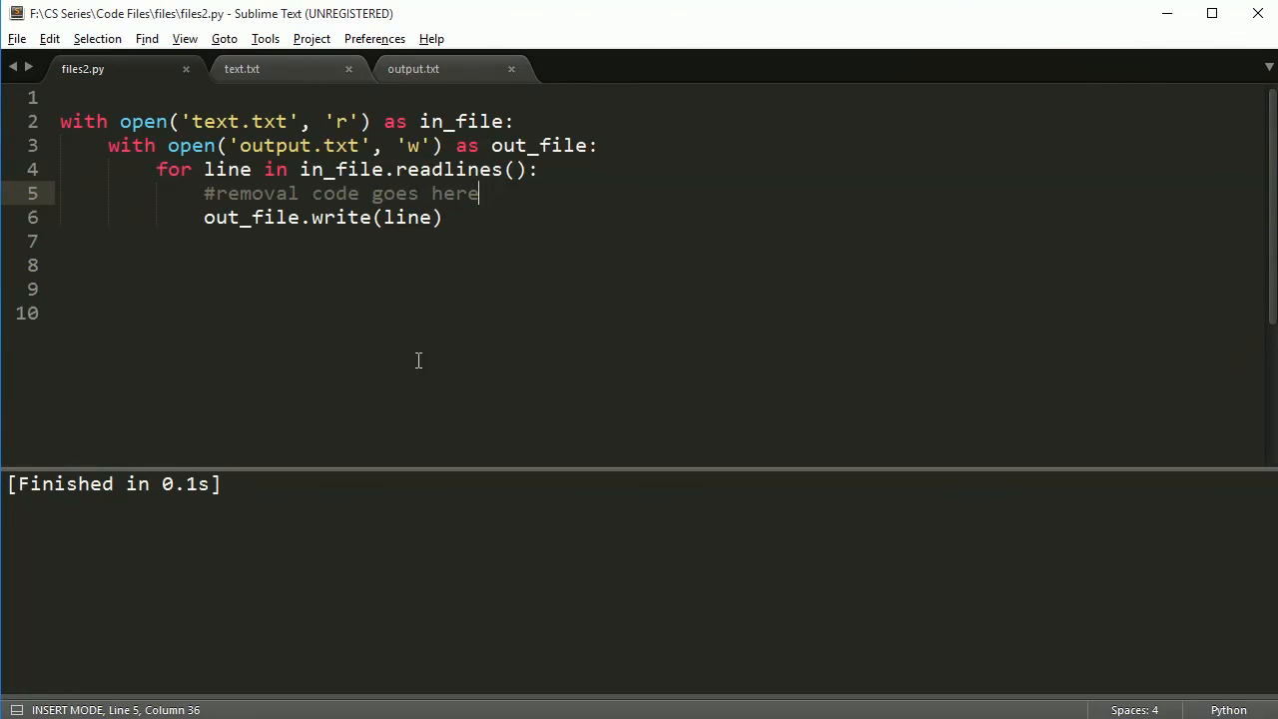
mouse_move(636, 465)
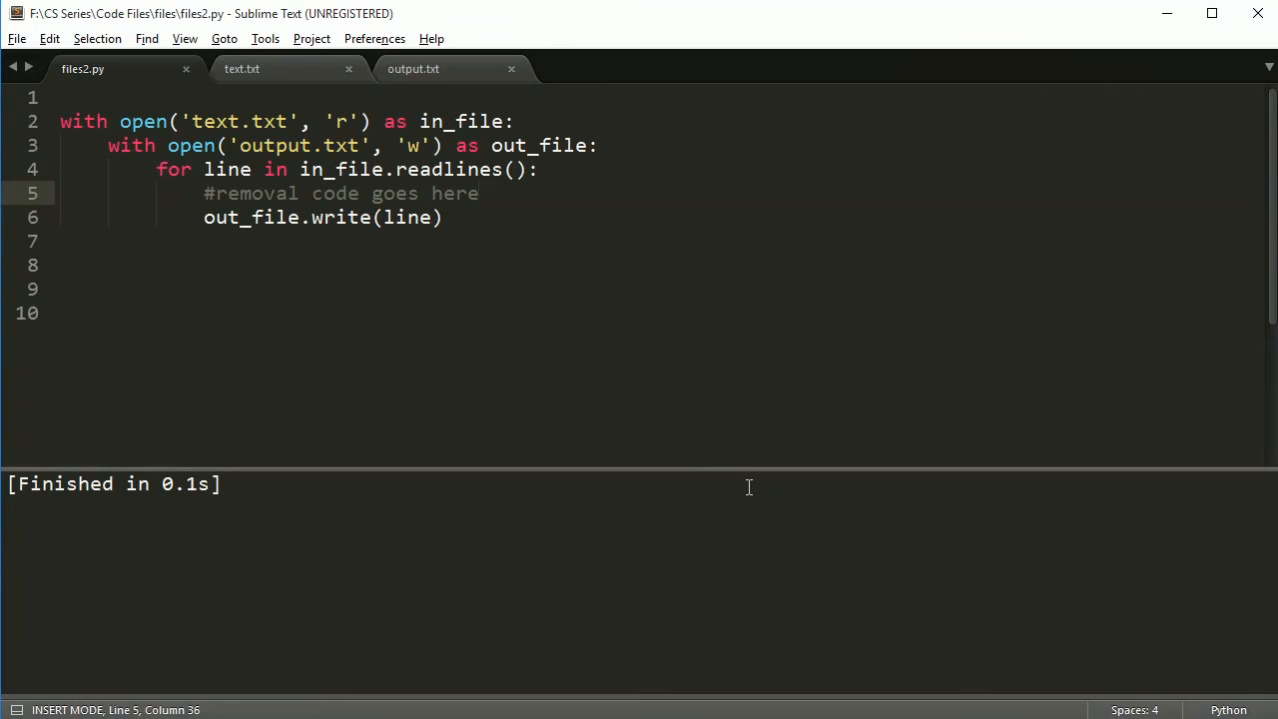
mouse_move(755, 496)
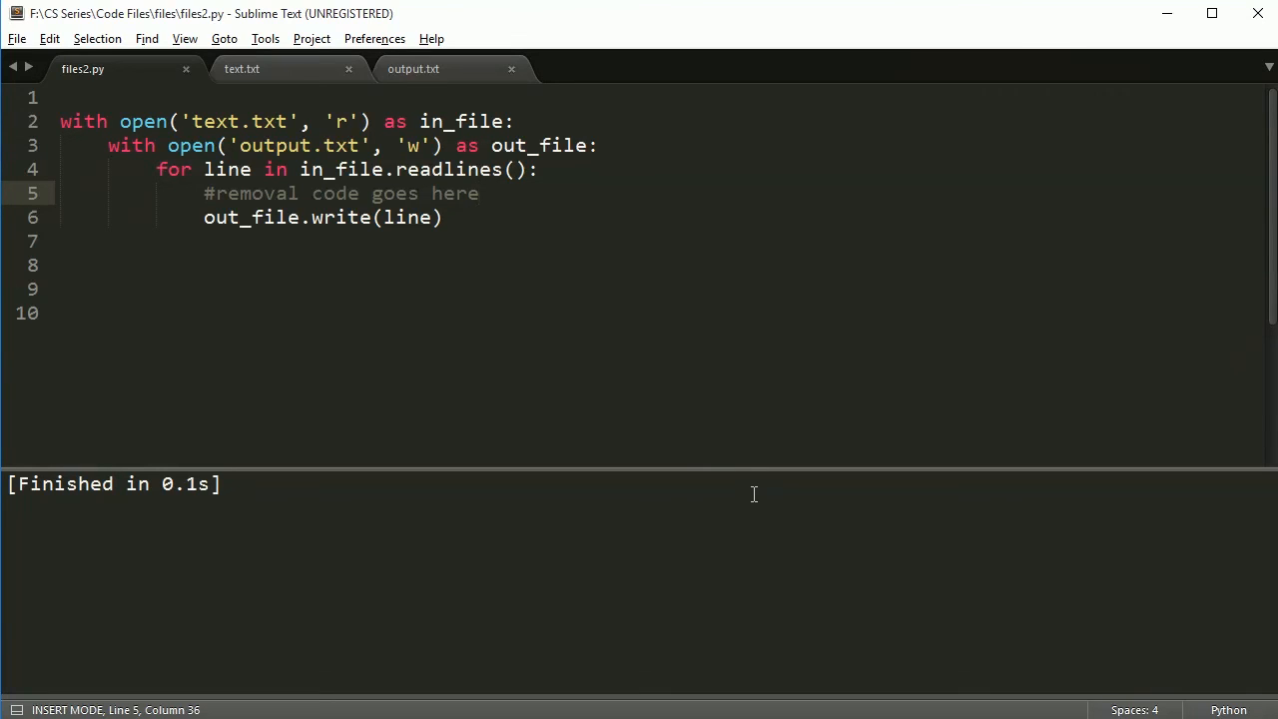